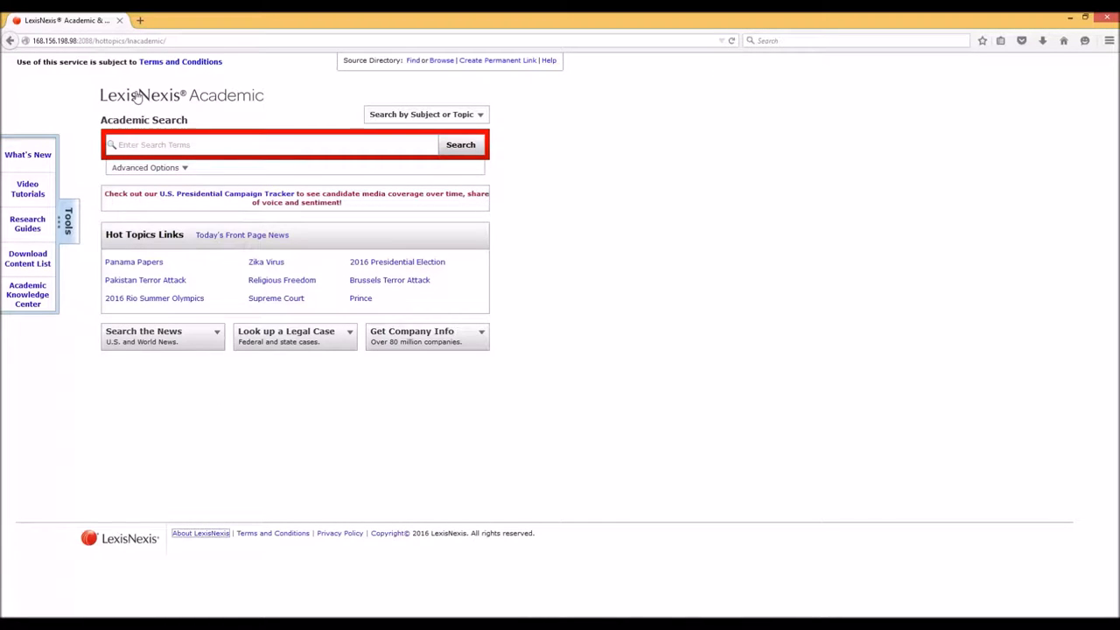
{"action": "mouse_move", "coordinate": [308, 163]}
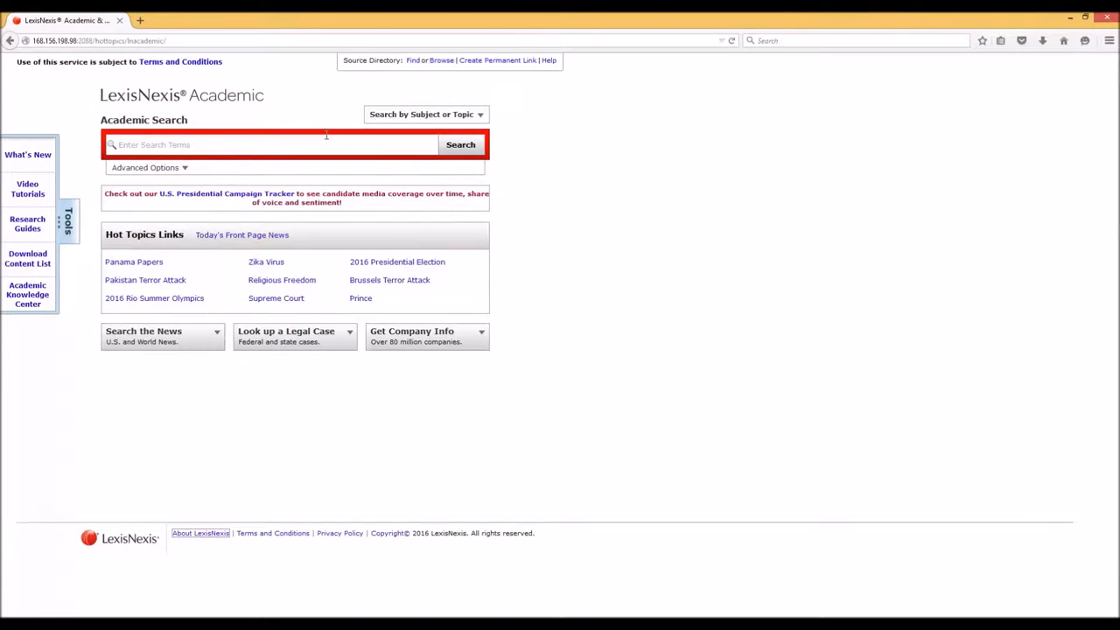
{"action": "mouse_move", "coordinate": [290, 72]}
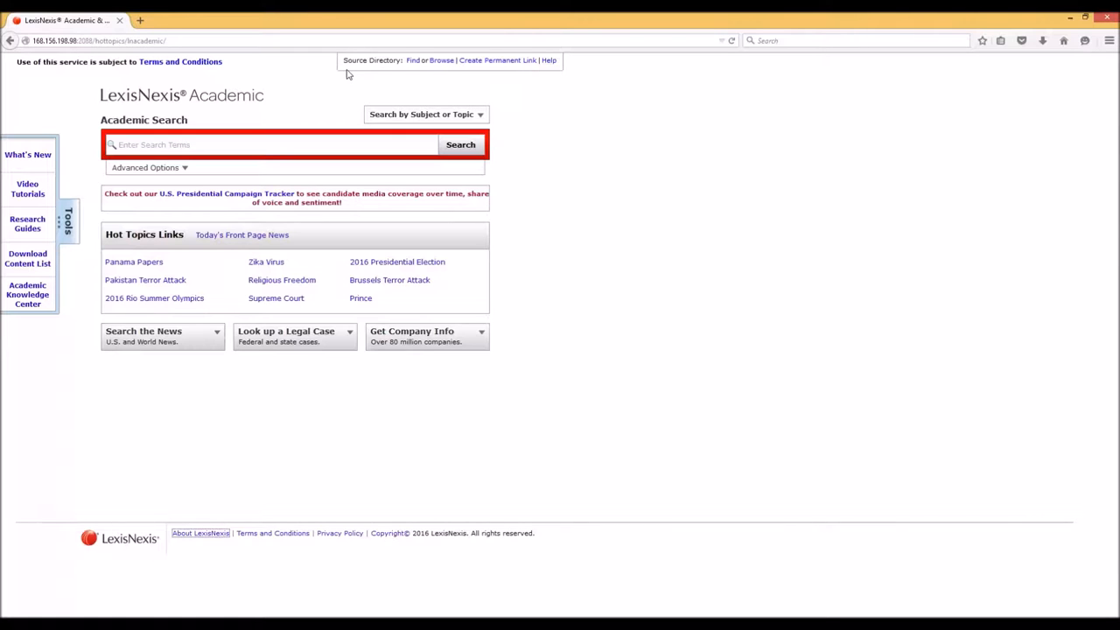
{"action": "mouse_move", "coordinate": [413, 59]}
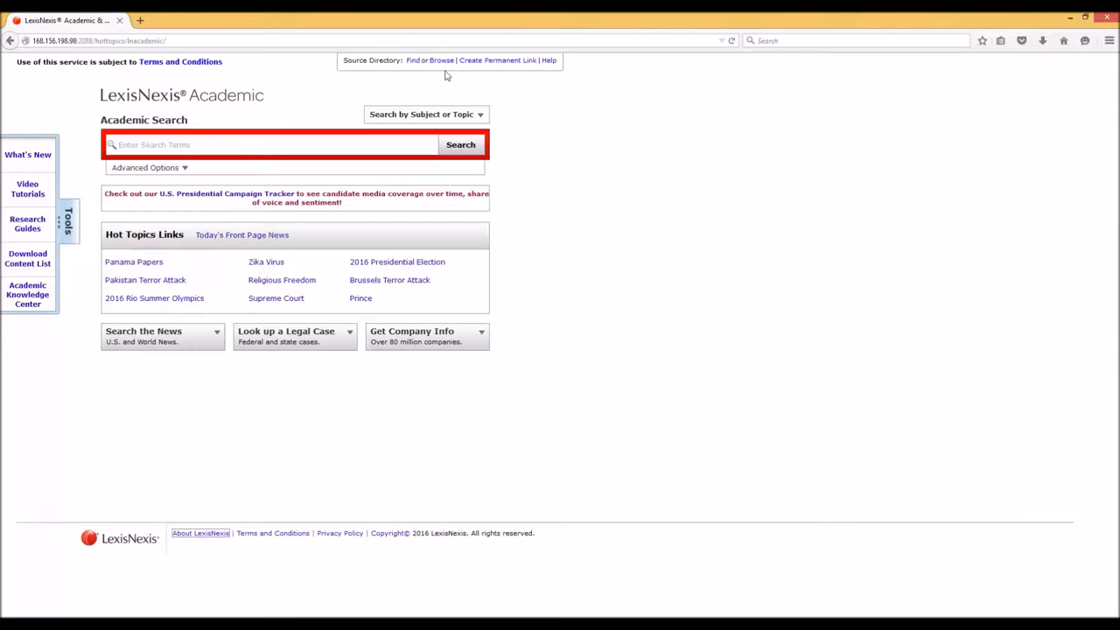
{"action": "mouse_move", "coordinate": [297, 88]}
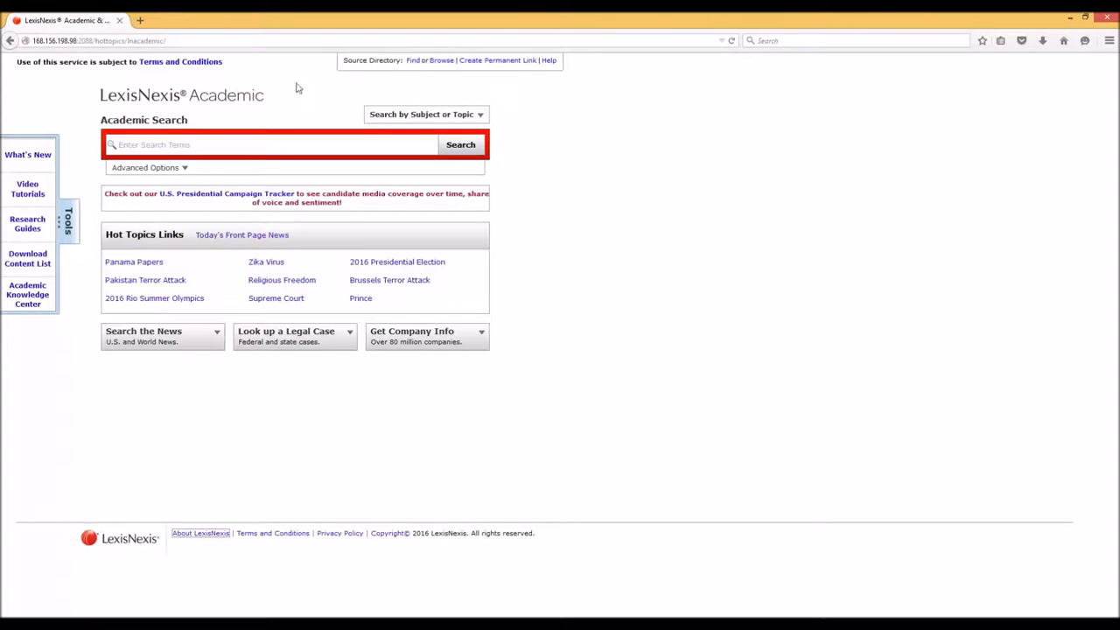
Expand 'Search by Subject or Topic' to list News, Legal, Companies and People sources.
{"action": "left_click", "coordinate": [427, 114]}
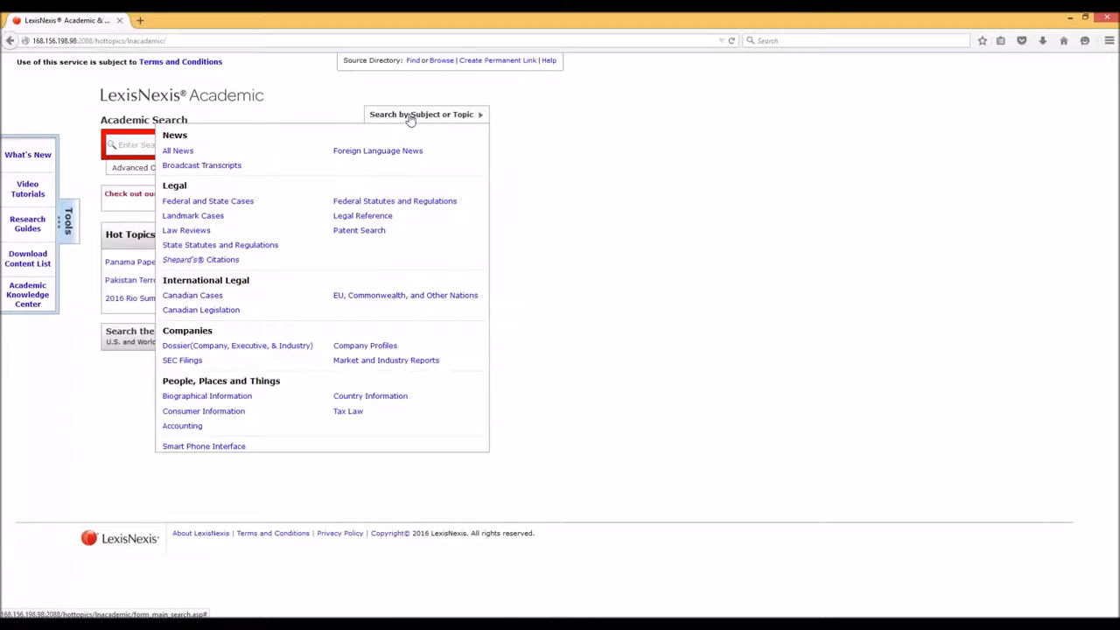
{"action": "mouse_move", "coordinate": [456, 119]}
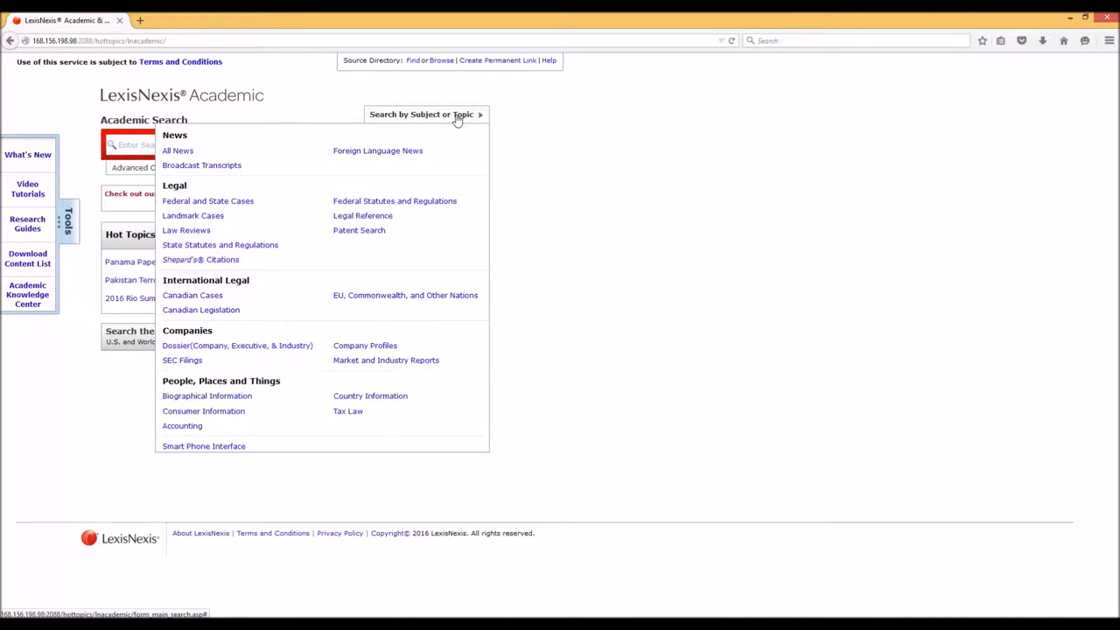
{"action": "mouse_move", "coordinate": [424, 224]}
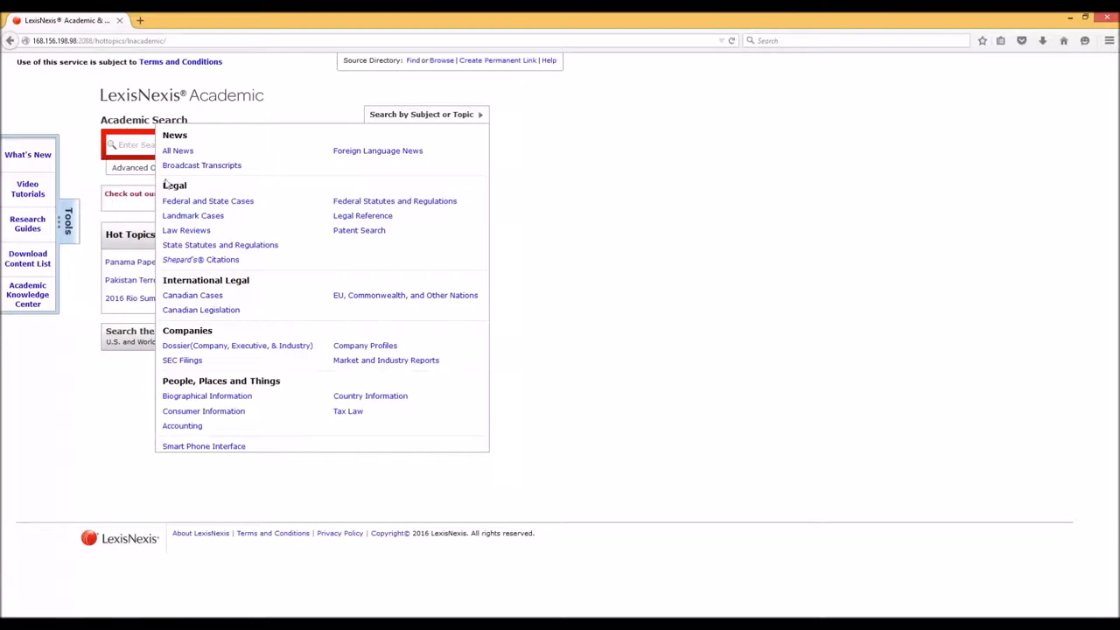
{"action": "mouse_move", "coordinate": [194, 161]}
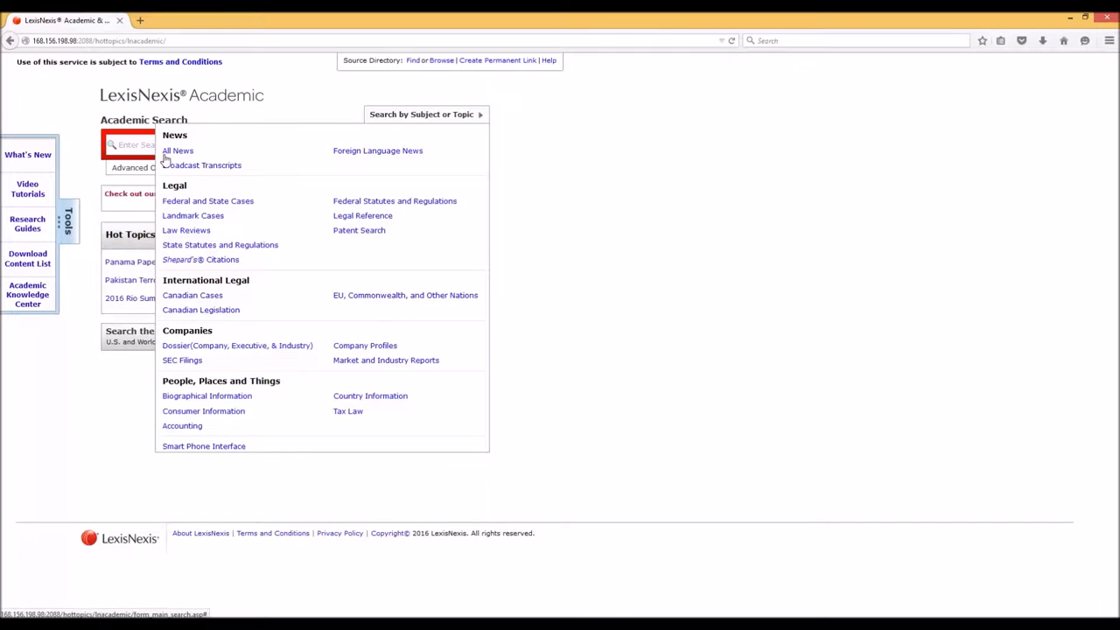
{"action": "mouse_move", "coordinate": [183, 235]}
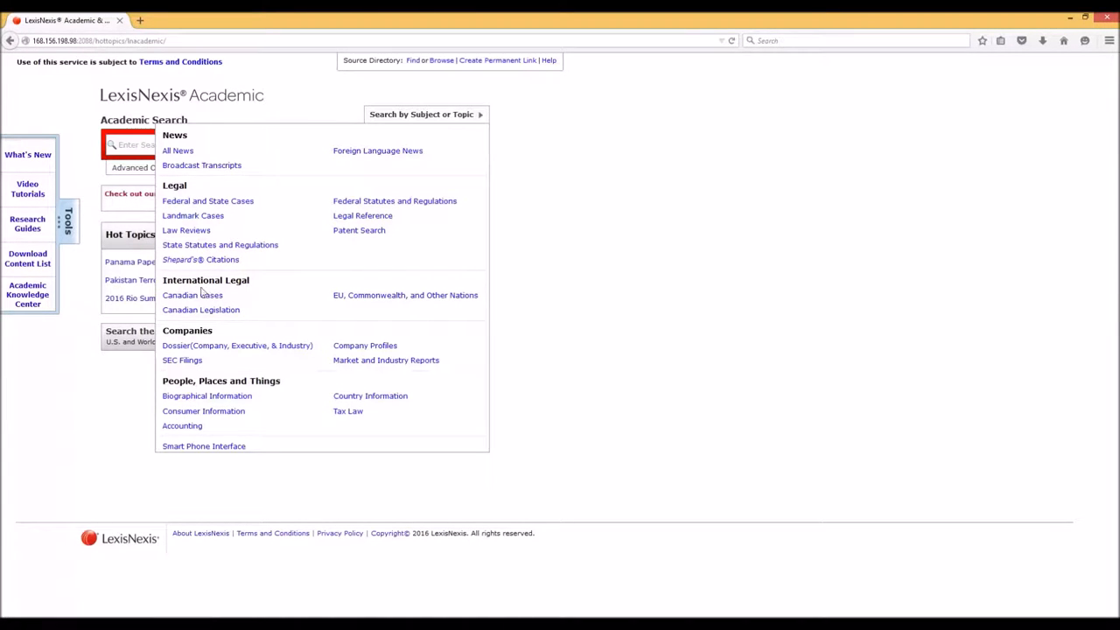
{"action": "mouse_move", "coordinate": [259, 313]}
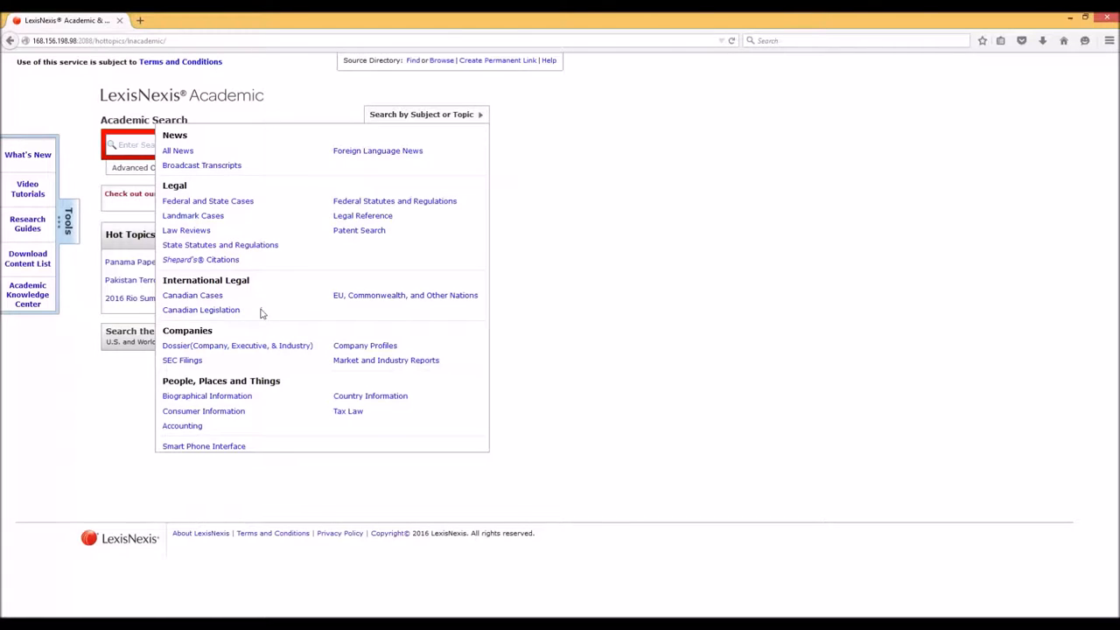
{"action": "mouse_move", "coordinate": [247, 318]}
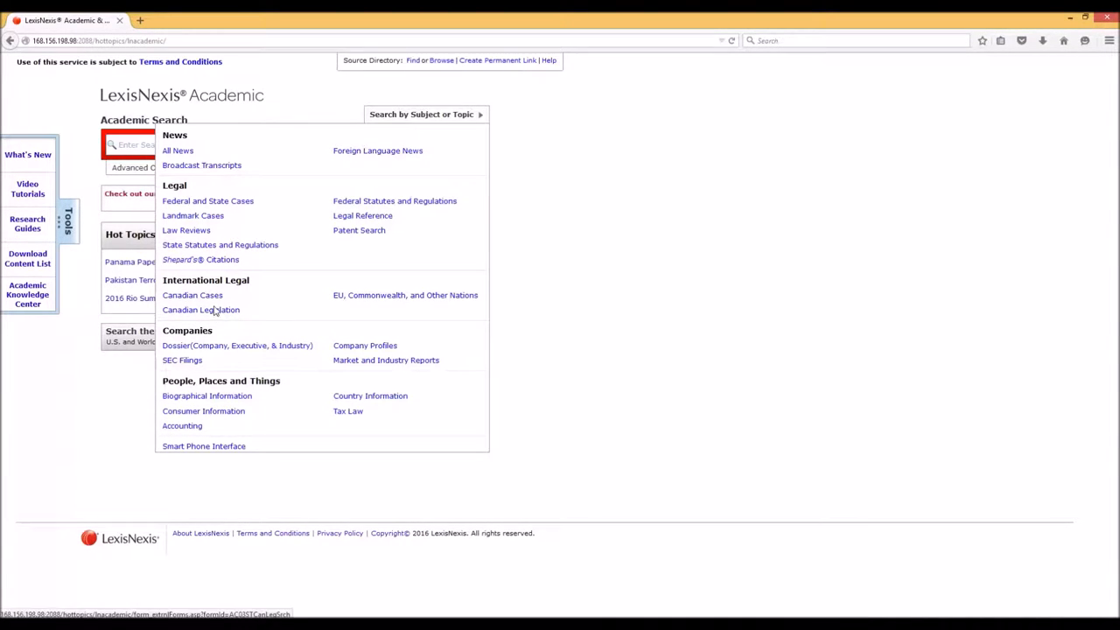
{"action": "mouse_move", "coordinate": [245, 305]}
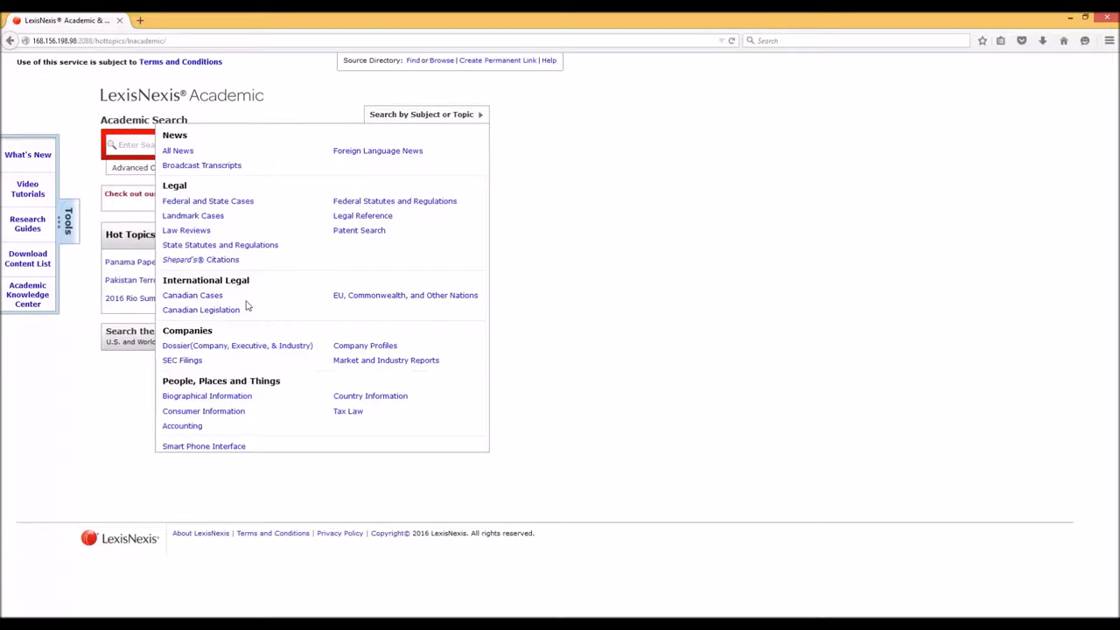
{"action": "mouse_move", "coordinate": [383, 312]}
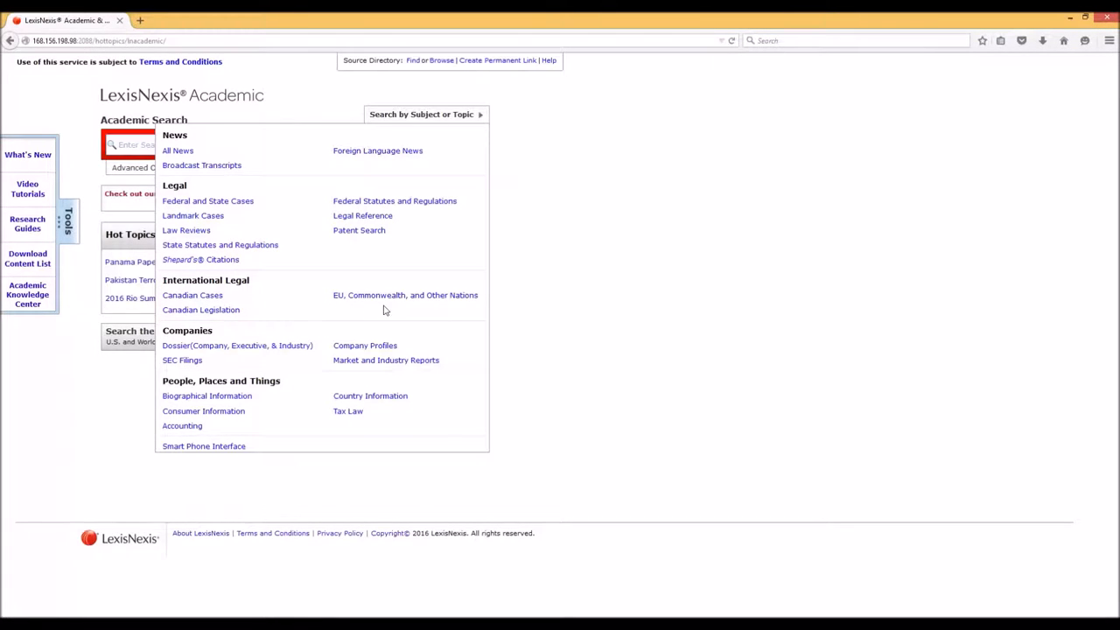
{"action": "mouse_move", "coordinate": [256, 327]}
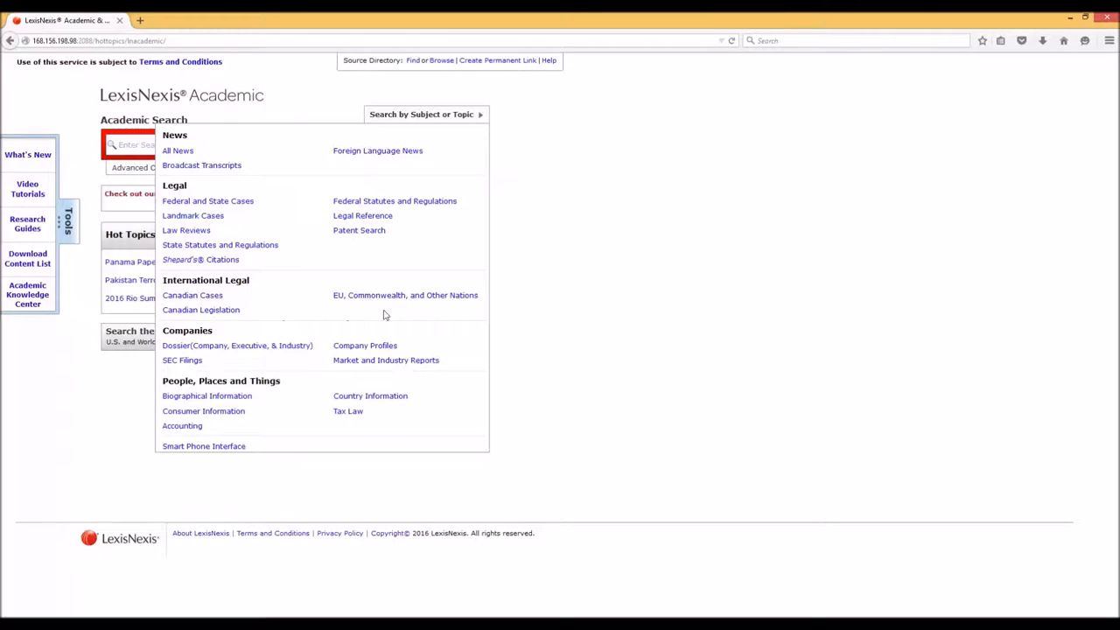
{"action": "mouse_move", "coordinate": [370, 340]}
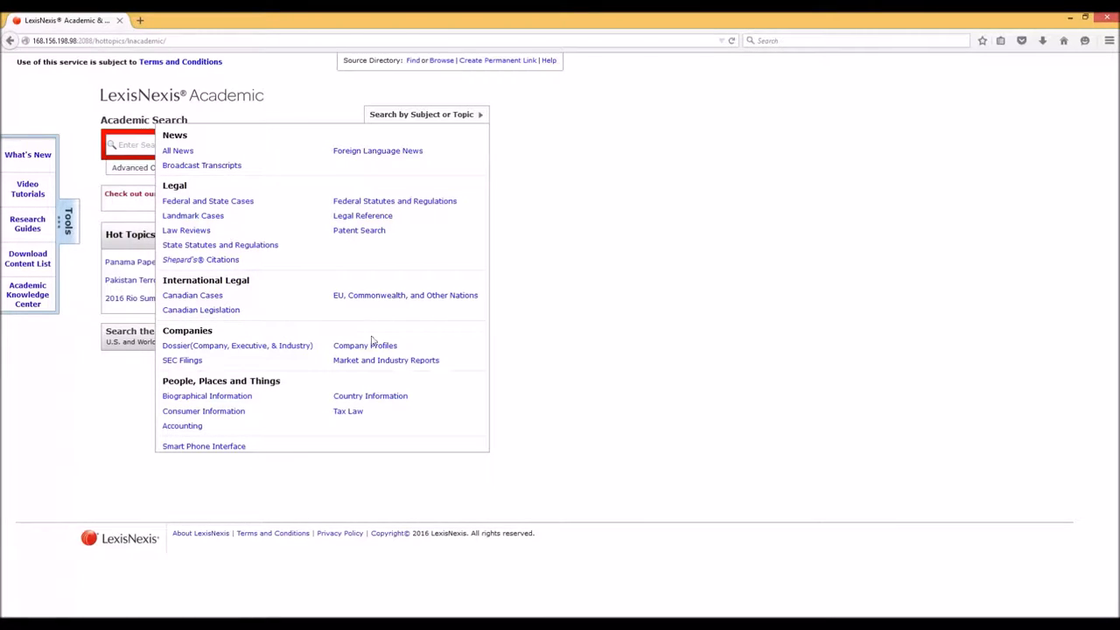
{"action": "mouse_move", "coordinate": [417, 341]}
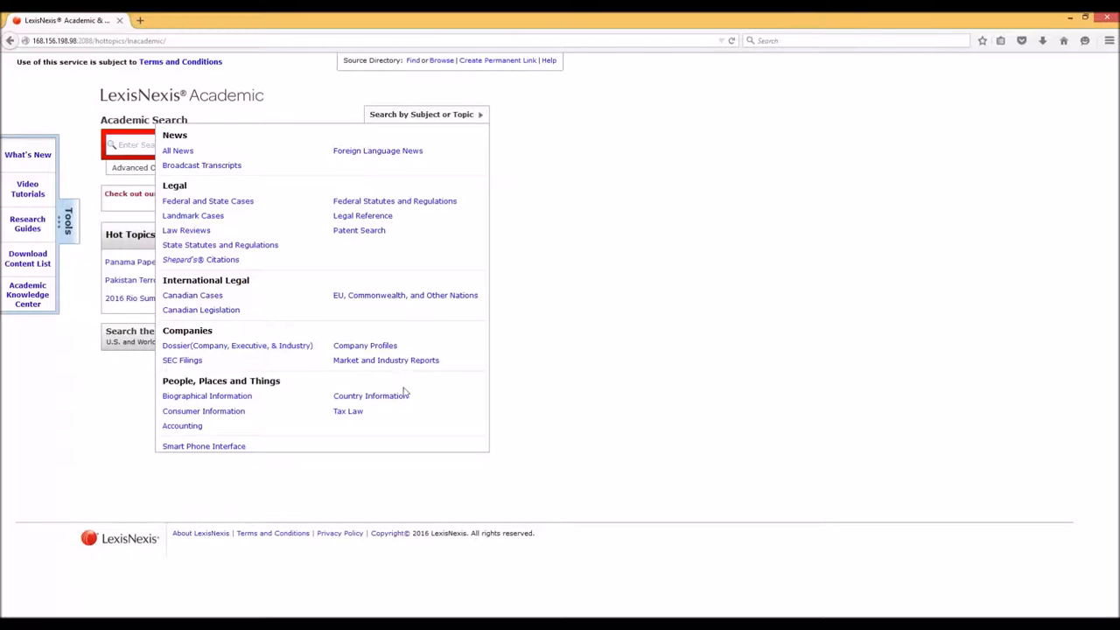
{"action": "mouse_move", "coordinate": [151, 377]}
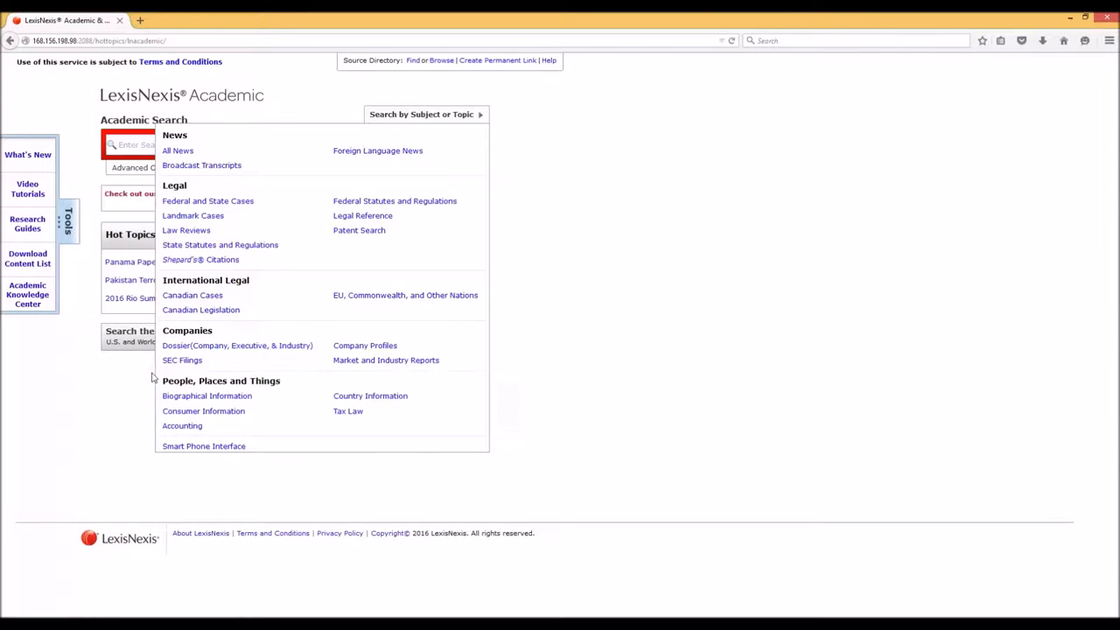
{"action": "mouse_move", "coordinate": [322, 434]}
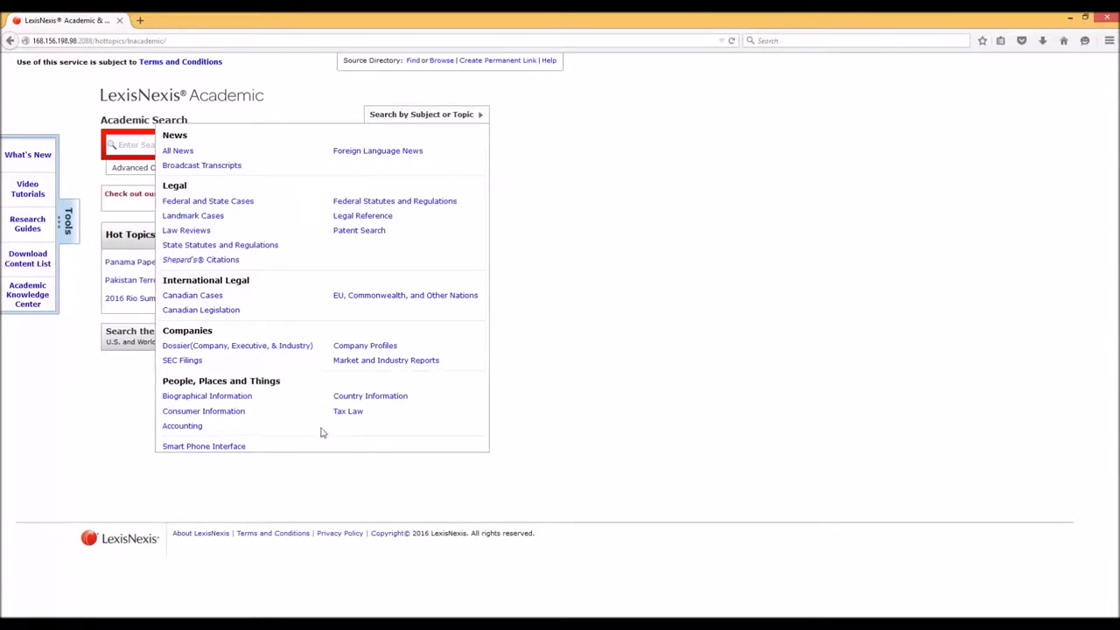
{"action": "mouse_move", "coordinate": [301, 432]}
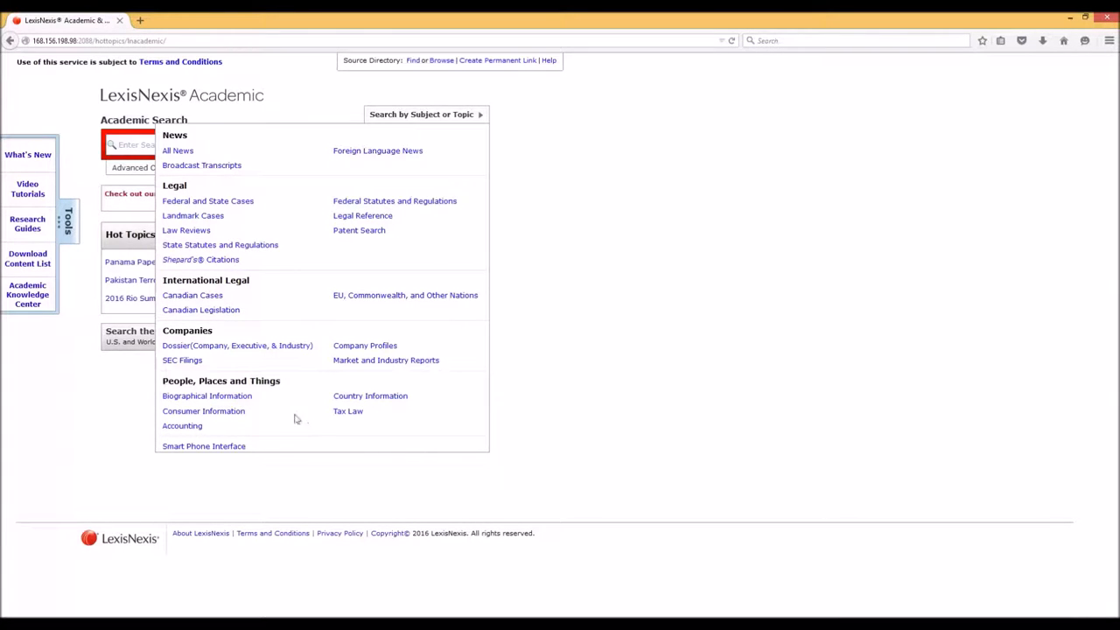
Collapse the subject source list and place the cursor in the Academic Search box.
{"action": "left_click", "coordinate": [423, 115]}
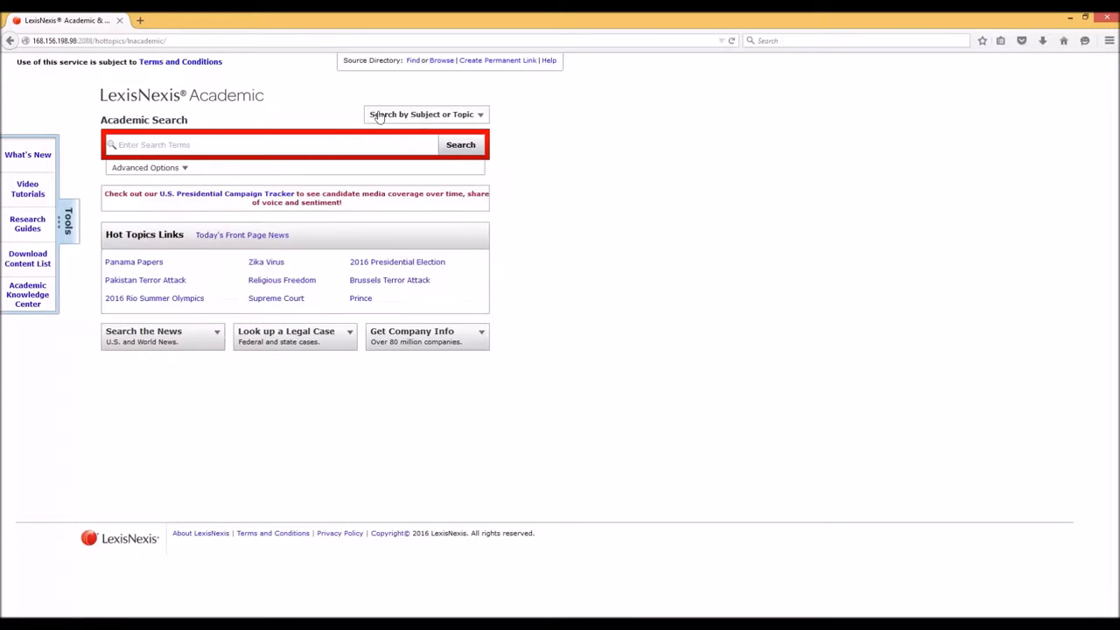
{"action": "left_click", "coordinate": [271, 143]}
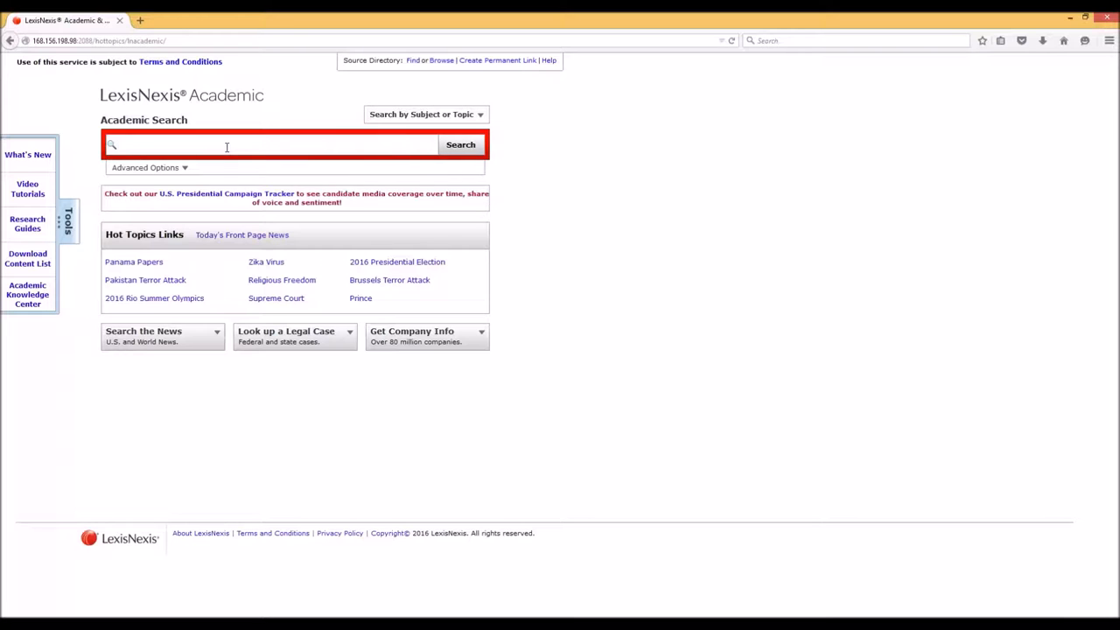
{"action": "mouse_move", "coordinate": [196, 163]}
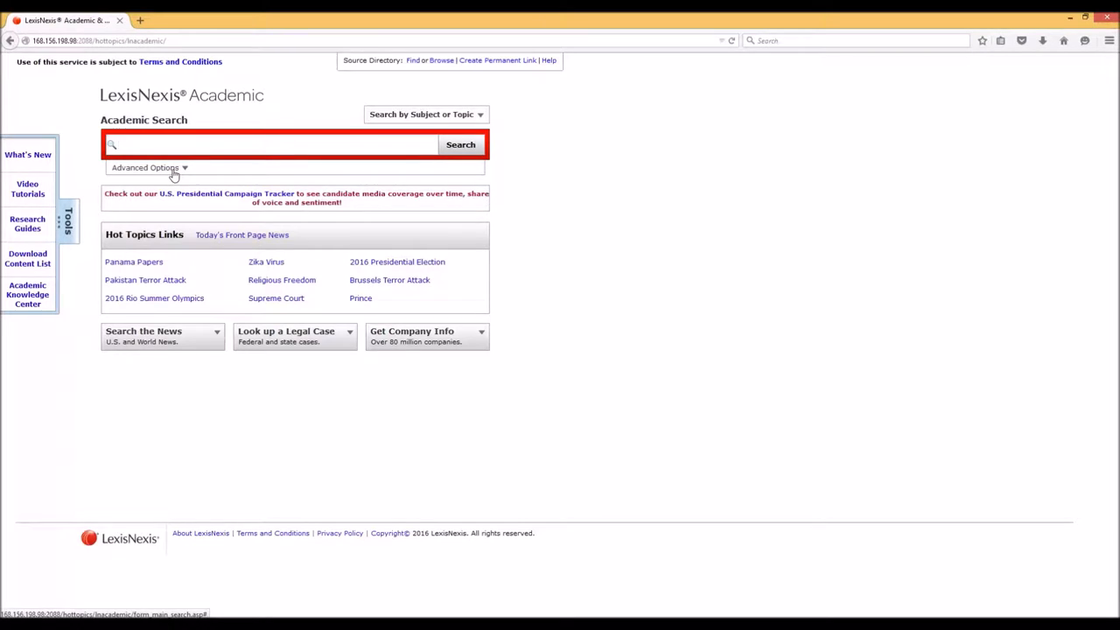
{"action": "left_click", "coordinate": [147, 168]}
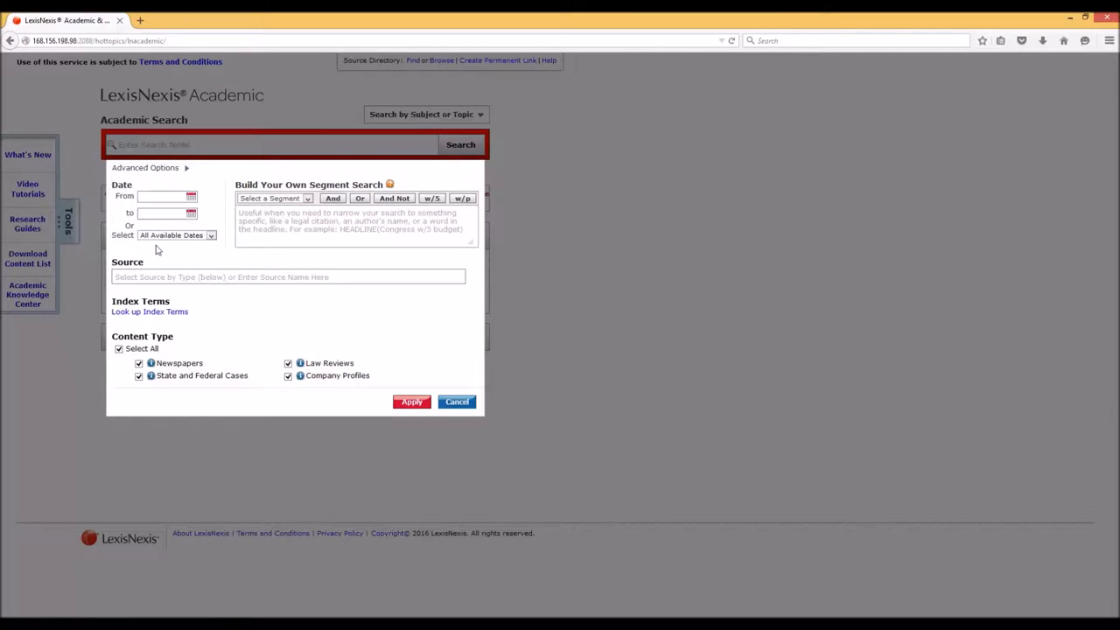
{"action": "mouse_move", "coordinate": [144, 237]}
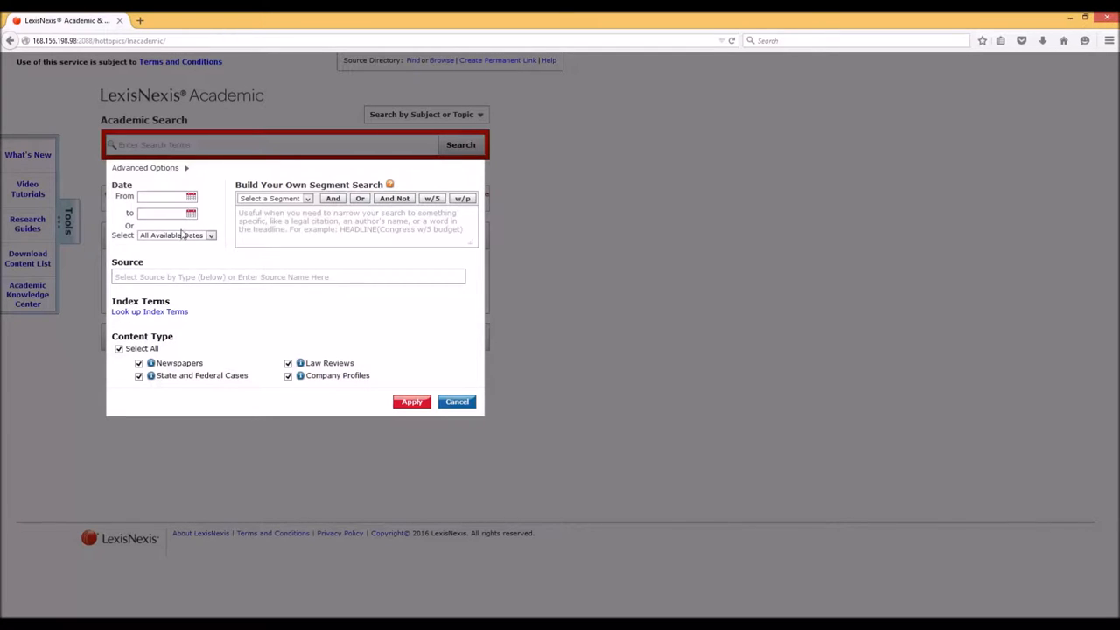
{"action": "left_click", "coordinate": [175, 235]}
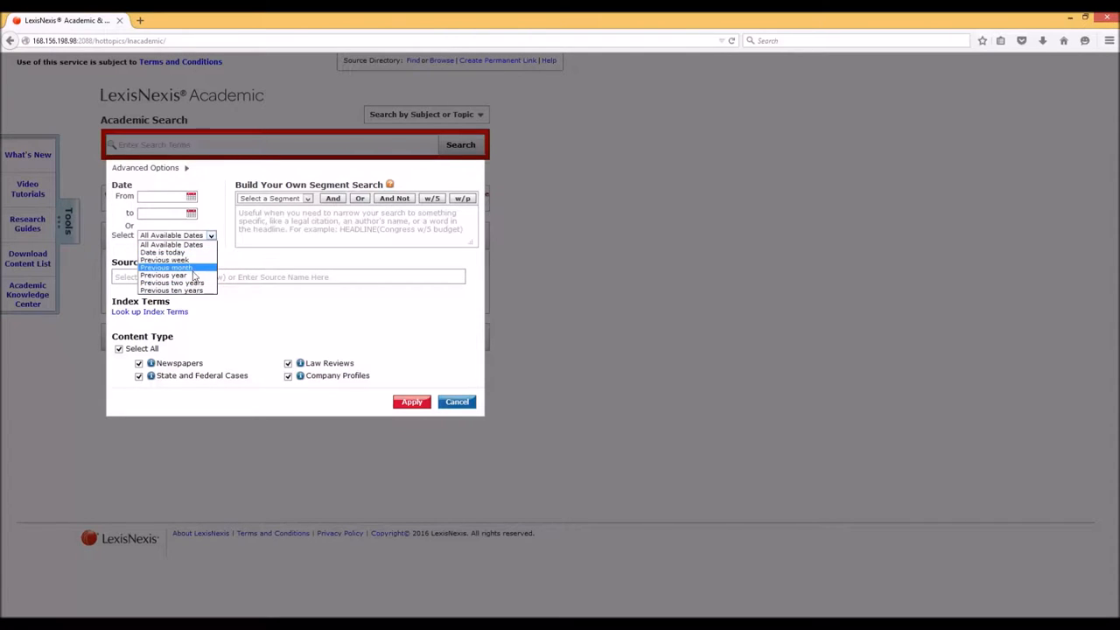
{"action": "mouse_move", "coordinate": [161, 259]}
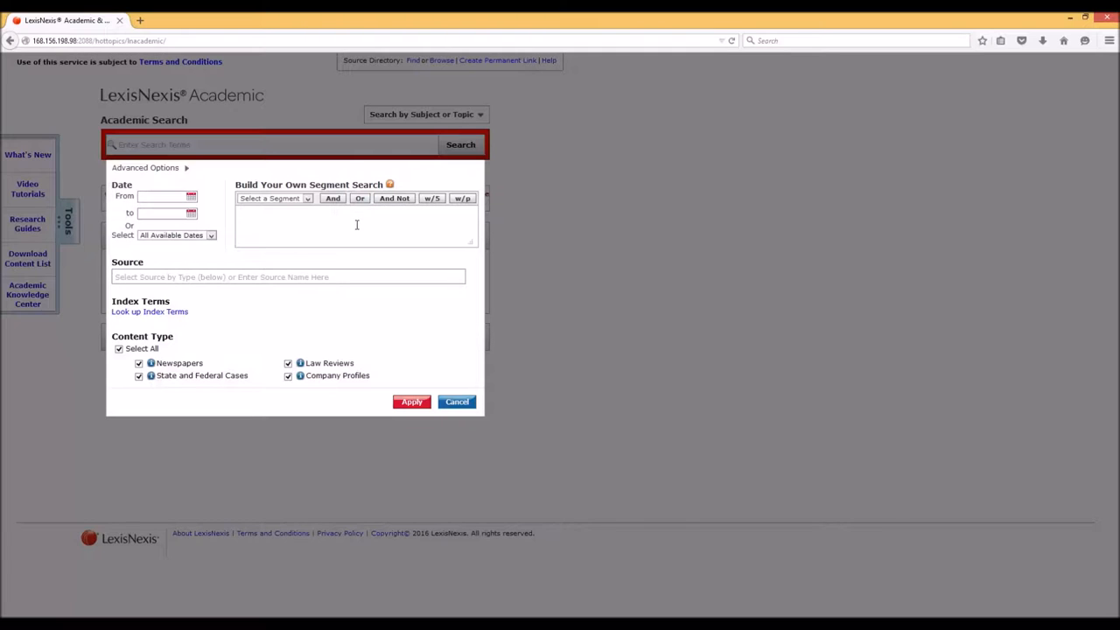
{"action": "mouse_move", "coordinate": [394, 197]}
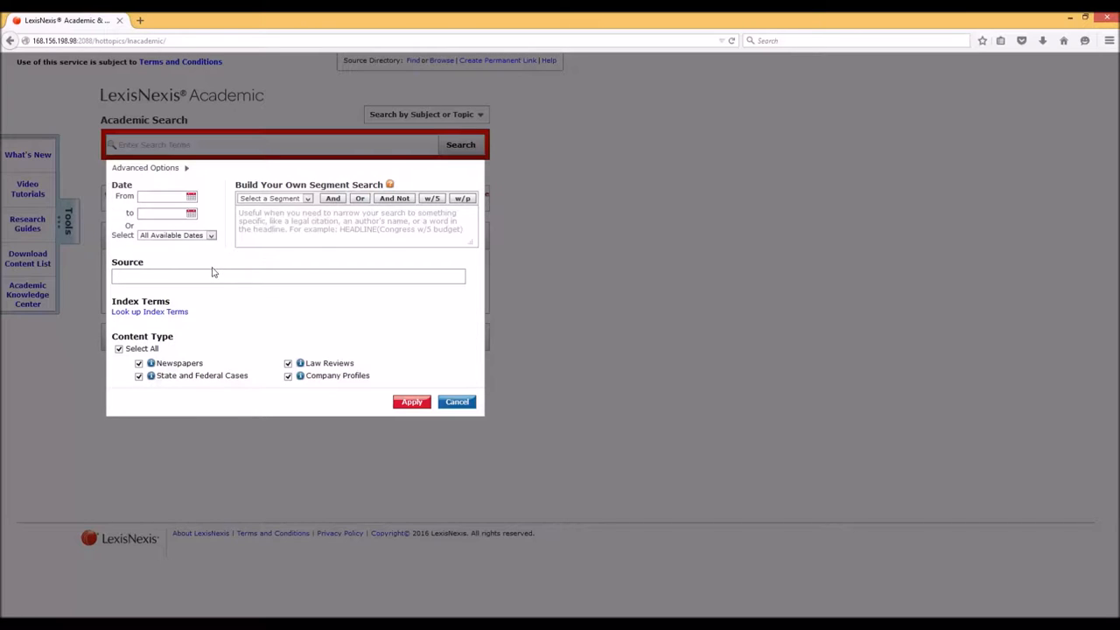
{"action": "mouse_move", "coordinate": [325, 262]}
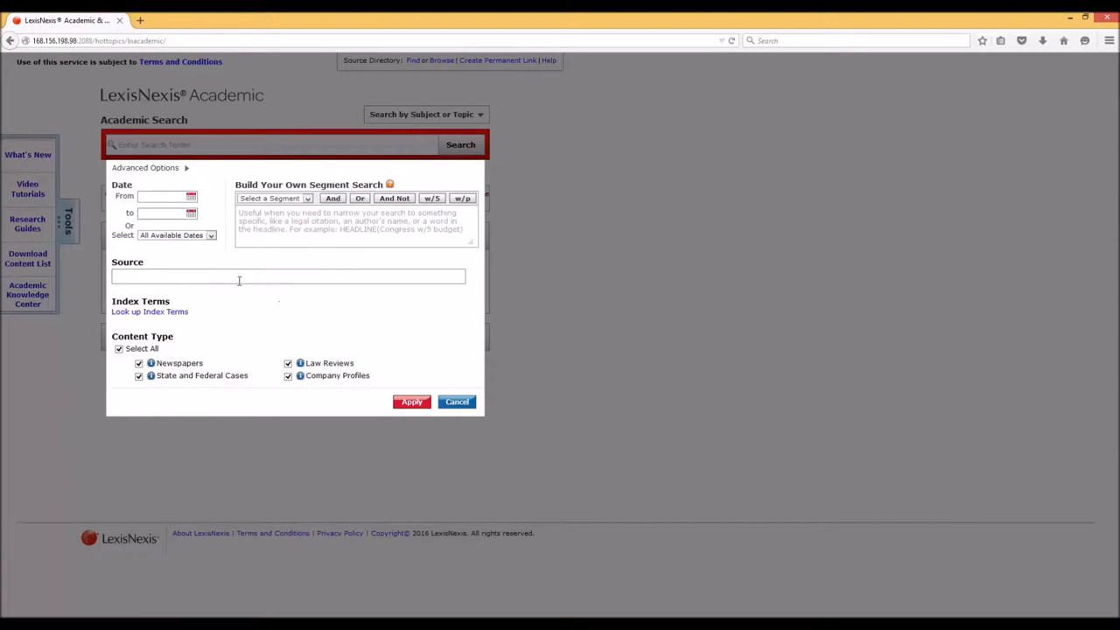
{"action": "mouse_move", "coordinate": [115, 271]}
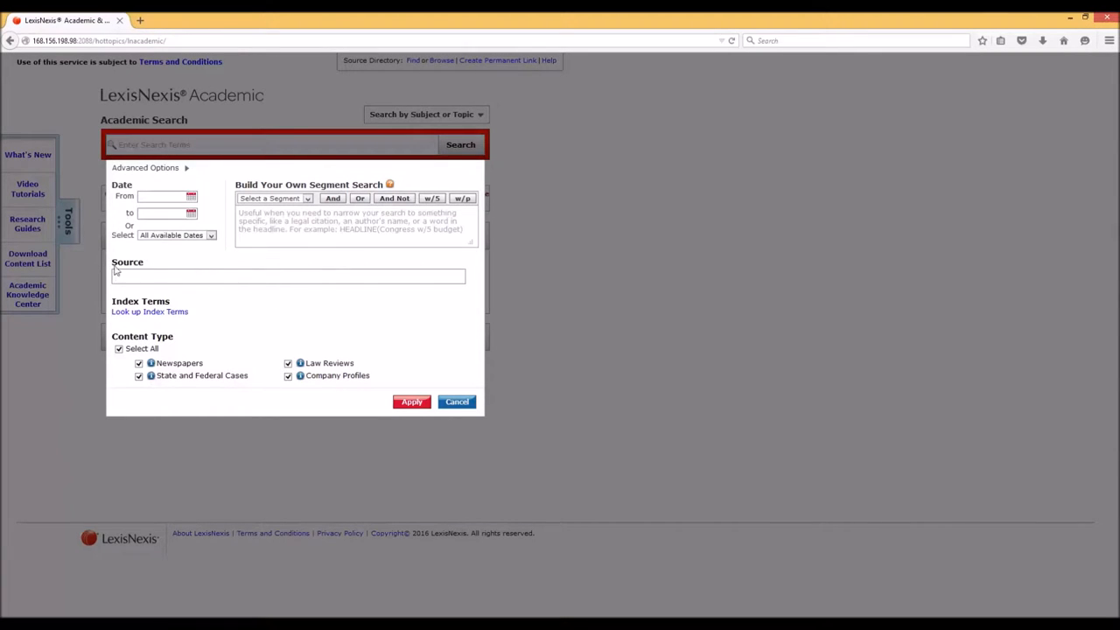
{"action": "mouse_move", "coordinate": [168, 318]}
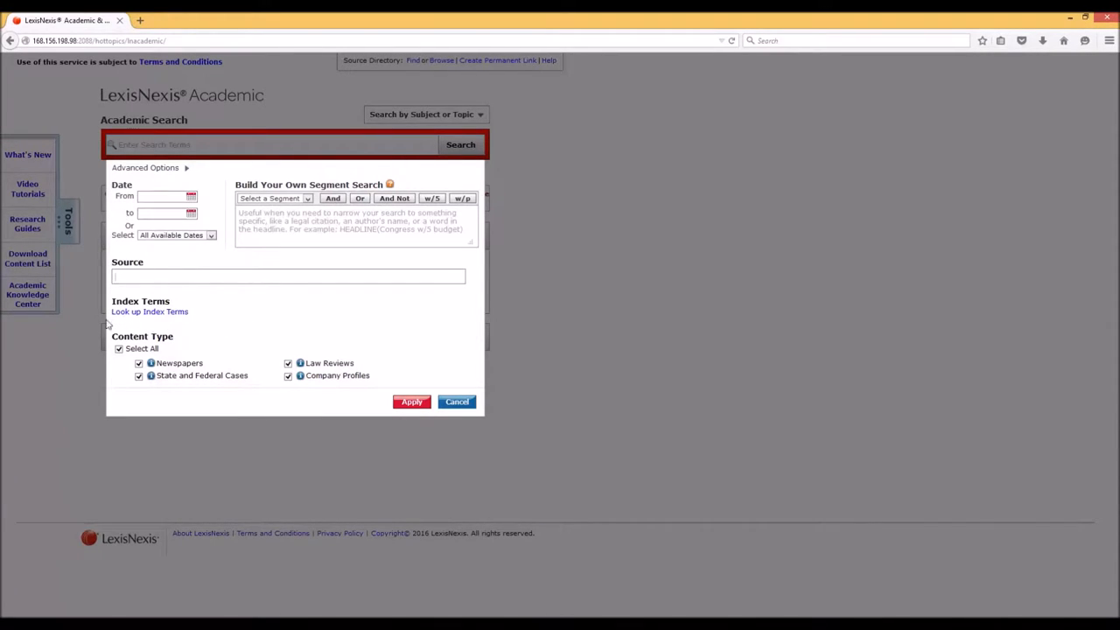
{"action": "mouse_move", "coordinate": [234, 329]}
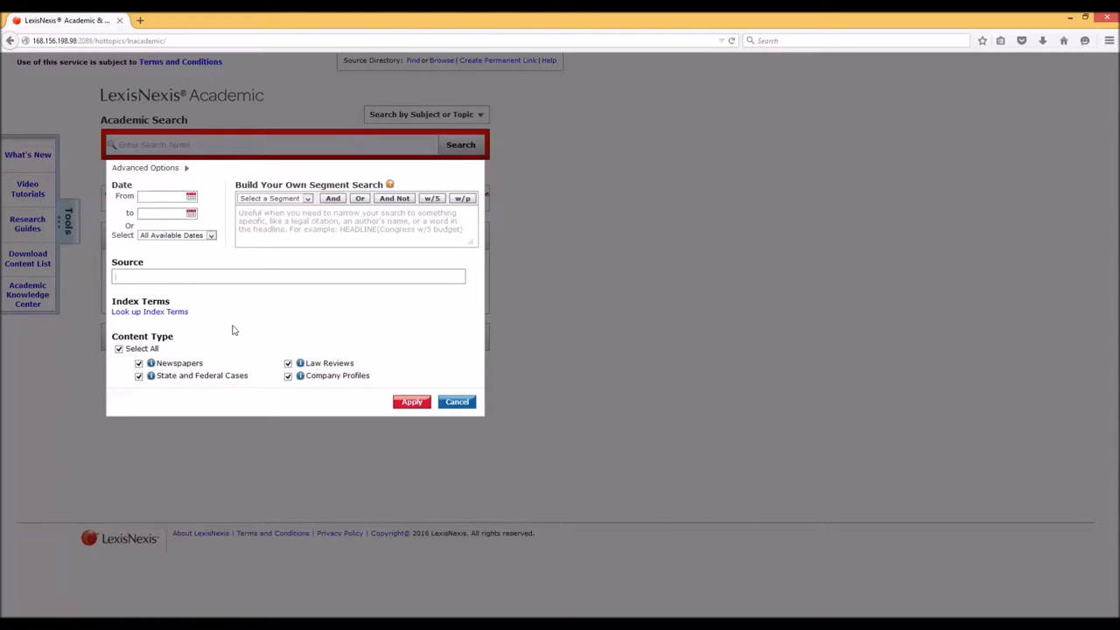
{"action": "mouse_move", "coordinate": [371, 388]}
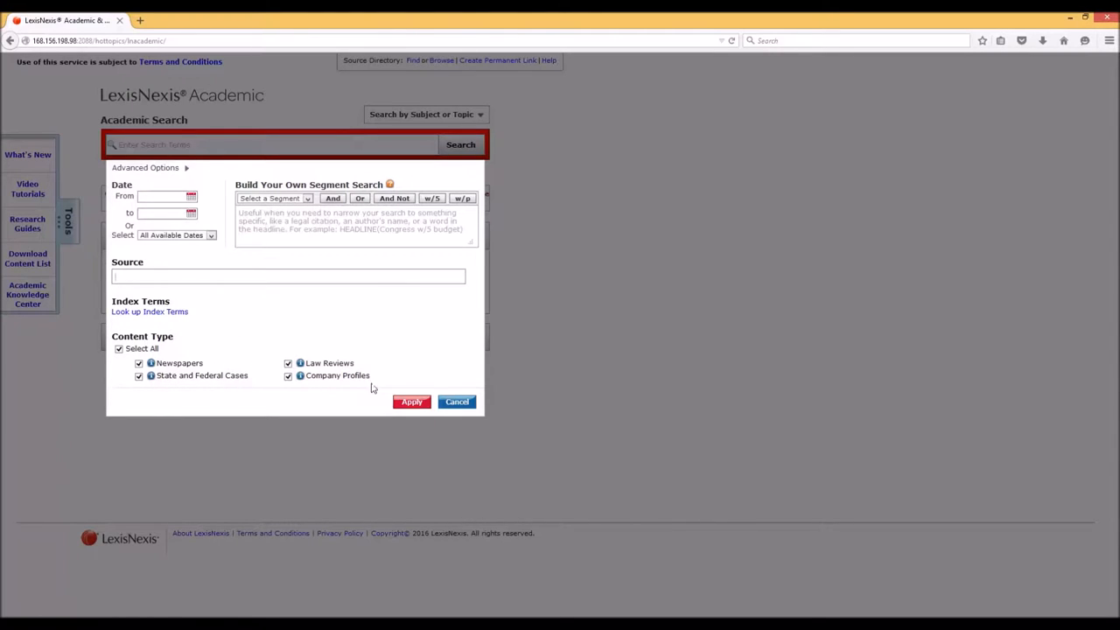
{"action": "mouse_move", "coordinate": [168, 399]}
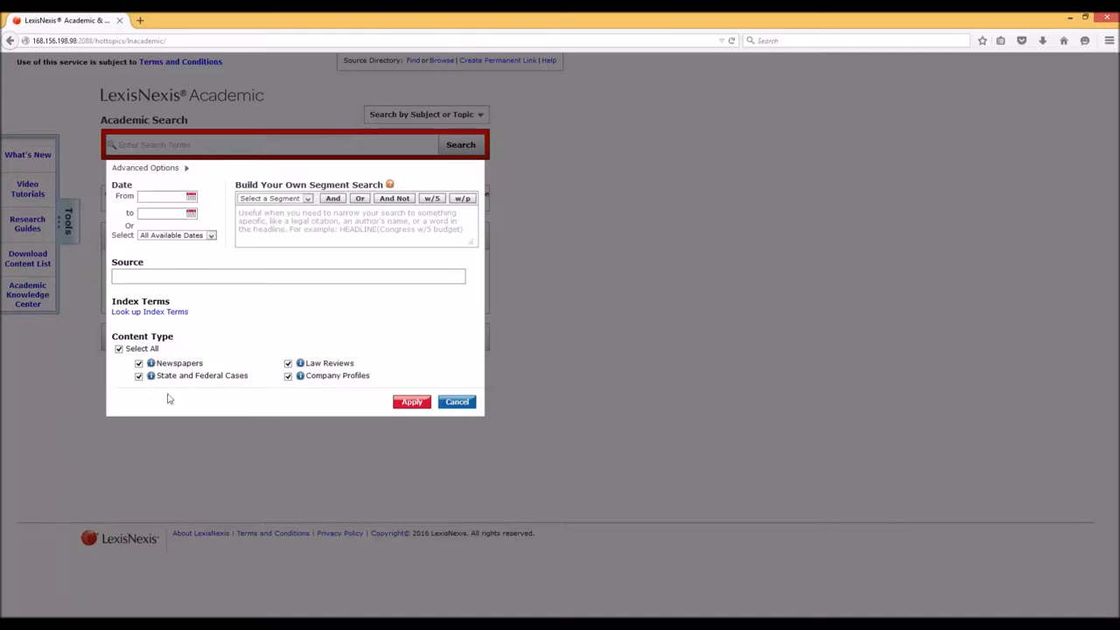
{"action": "mouse_move", "coordinate": [218, 383]}
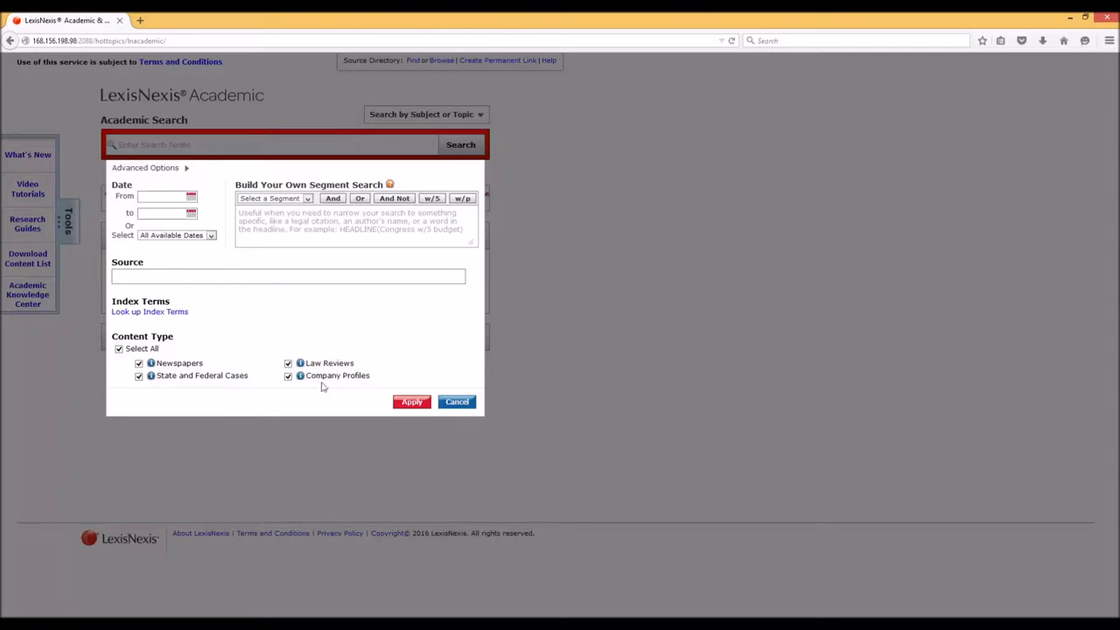
{"action": "mouse_move", "coordinate": [364, 360]}
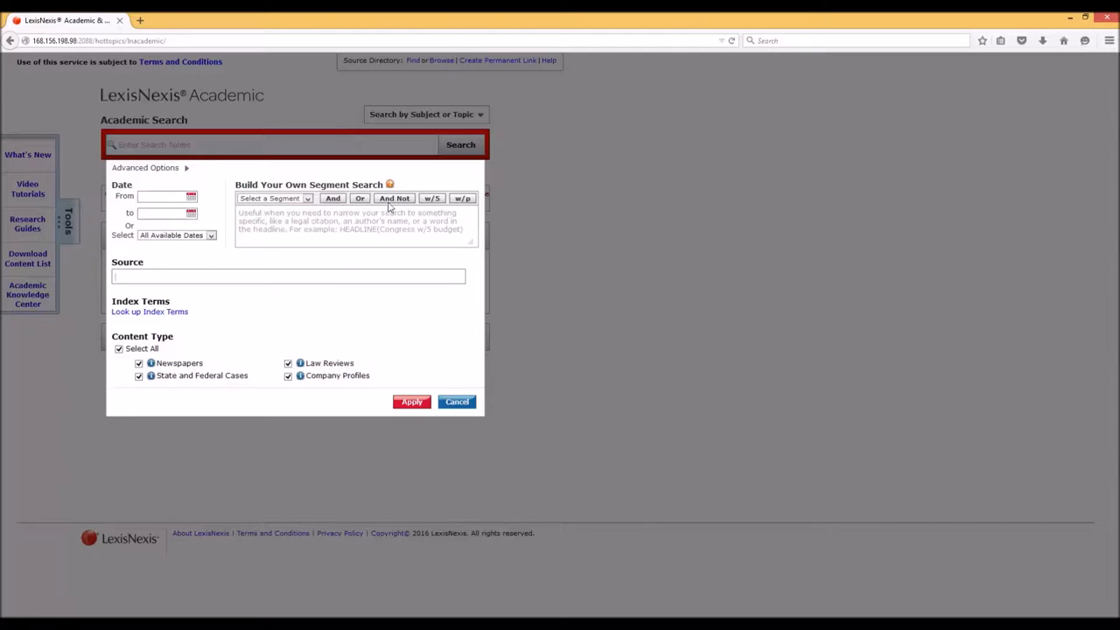
{"action": "mouse_move", "coordinate": [394, 197]}
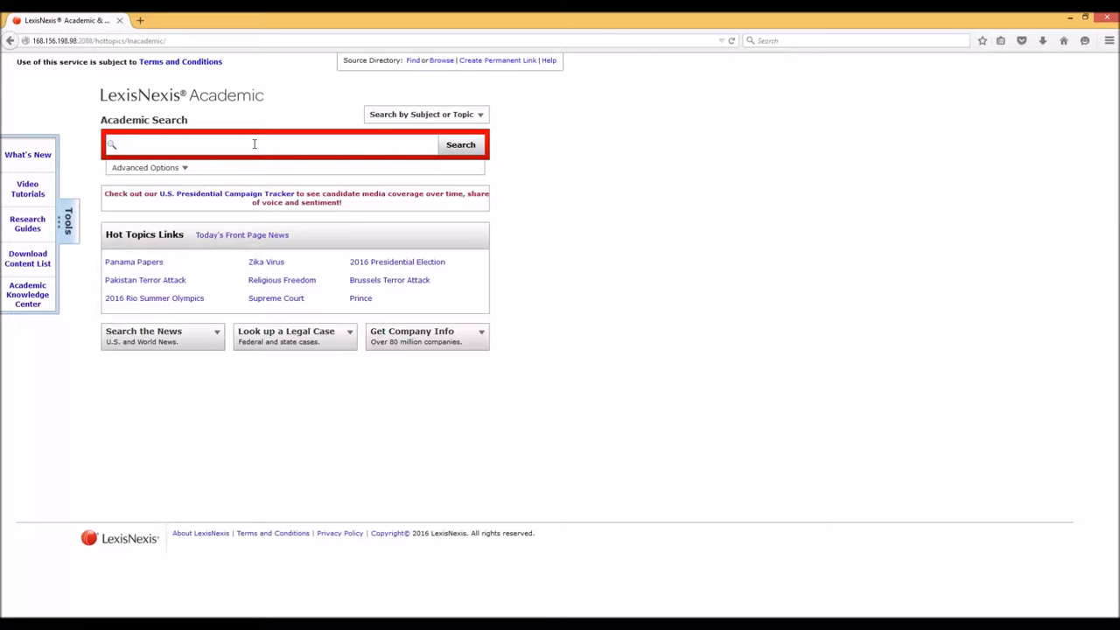
Search the academic sources for 'isis', returning about 1,000 documents.
{"action": "type", "text": "isis"}
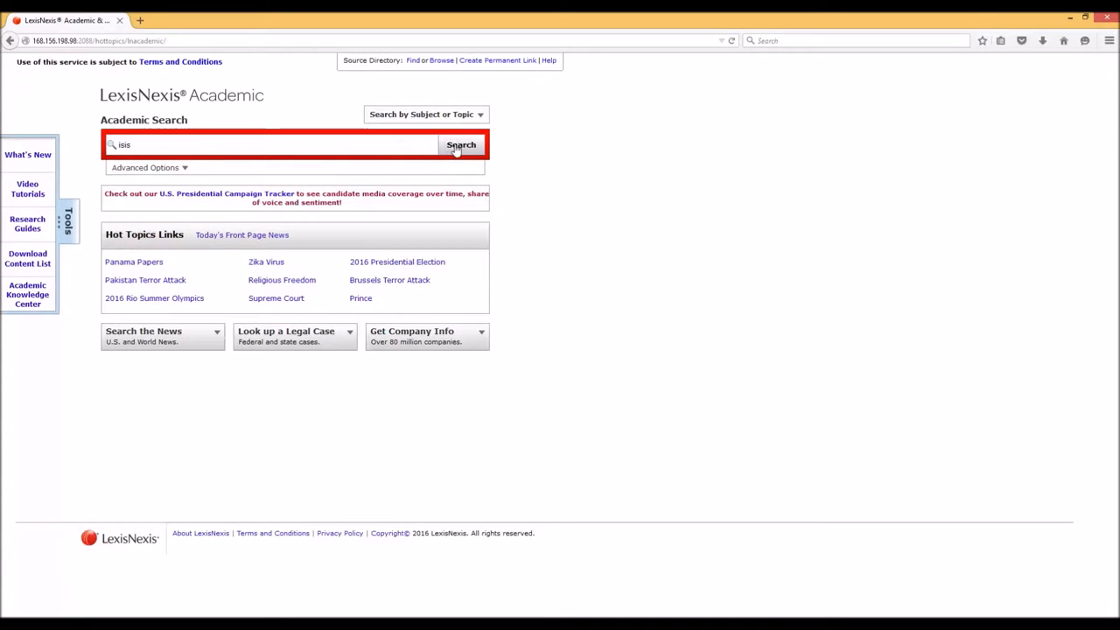
{"action": "left_click", "coordinate": [462, 144]}
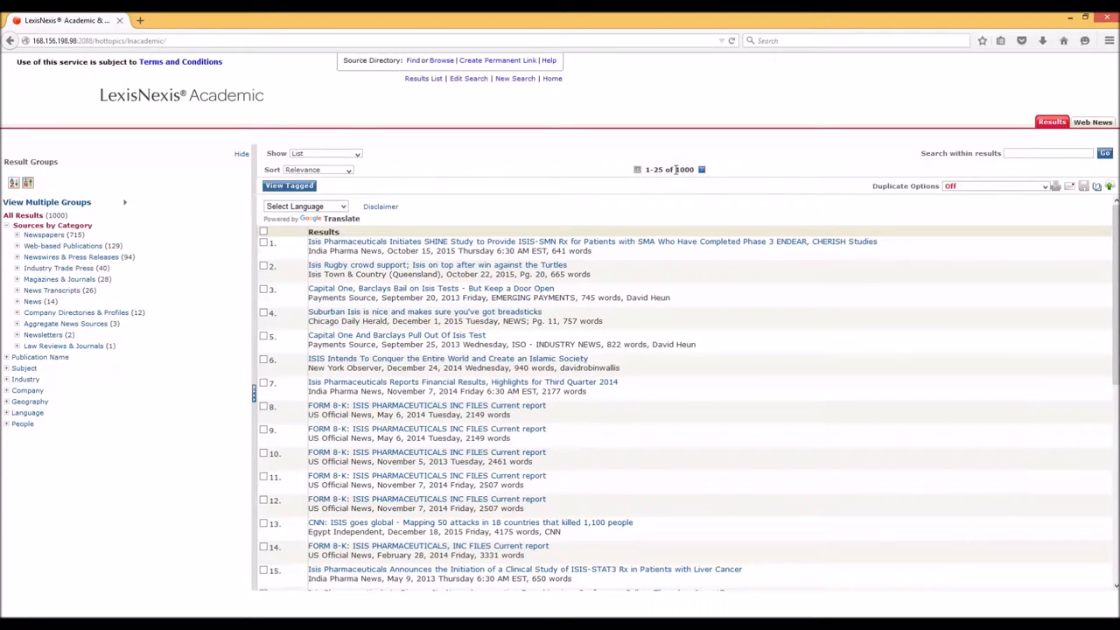
{"action": "mouse_move", "coordinate": [539, 208]}
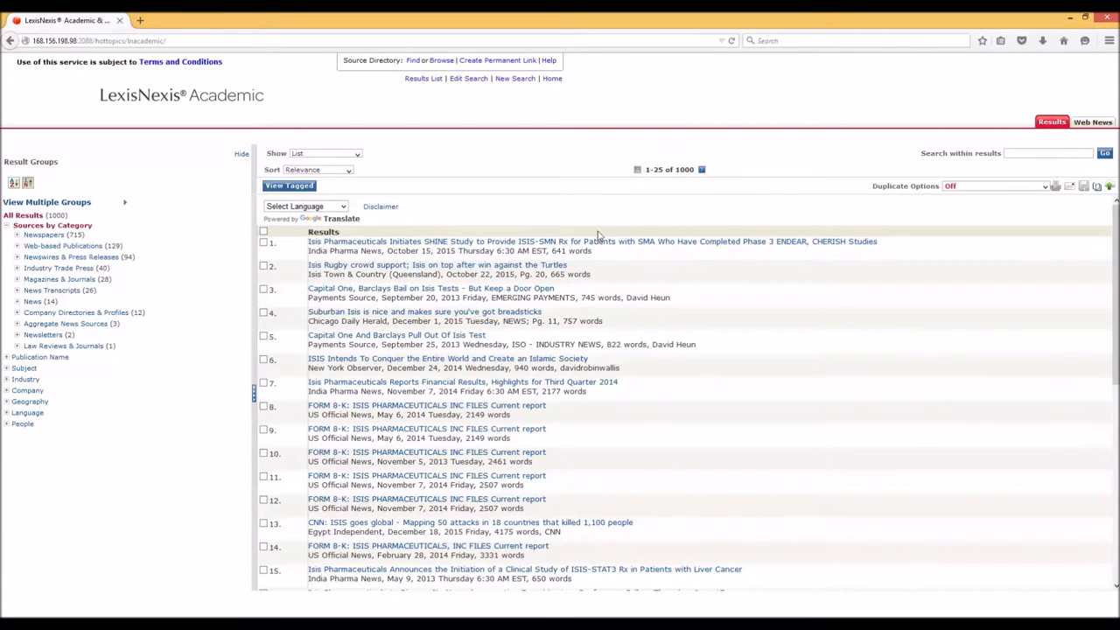
{"action": "mouse_move", "coordinate": [644, 224]}
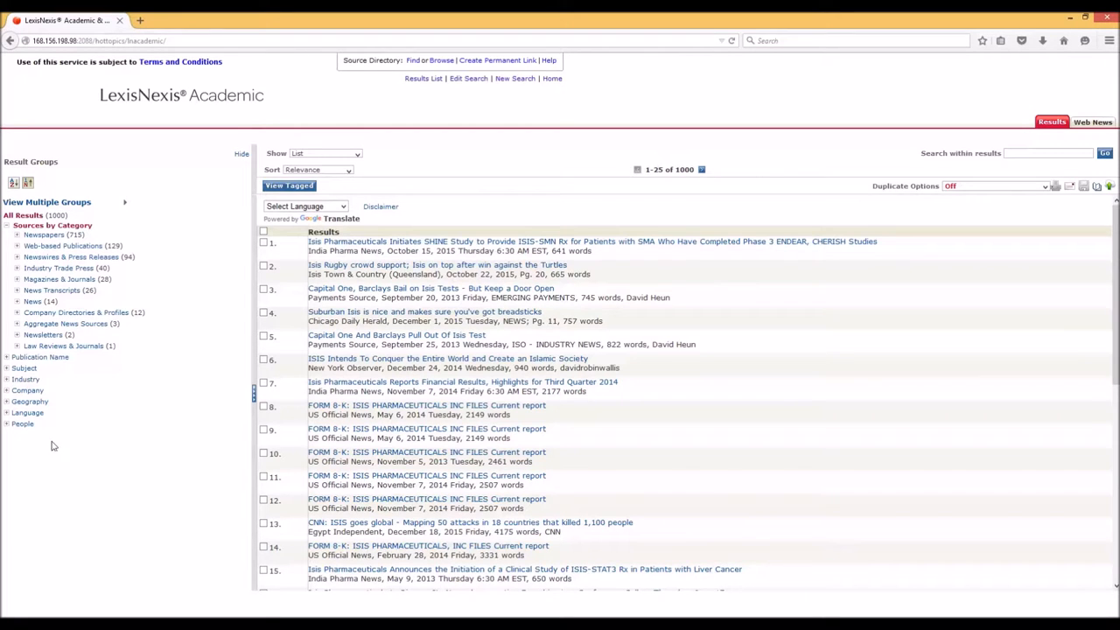
{"action": "scroll", "scroll_direction": "down", "scroll_amount": 3}
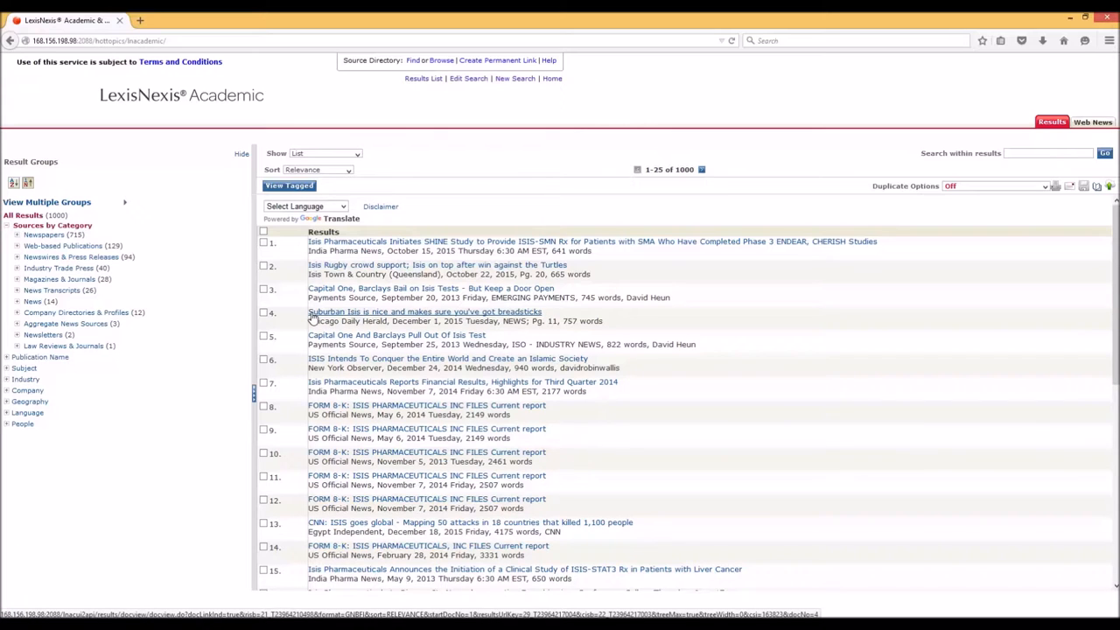
{"action": "mouse_move", "coordinate": [287, 327]}
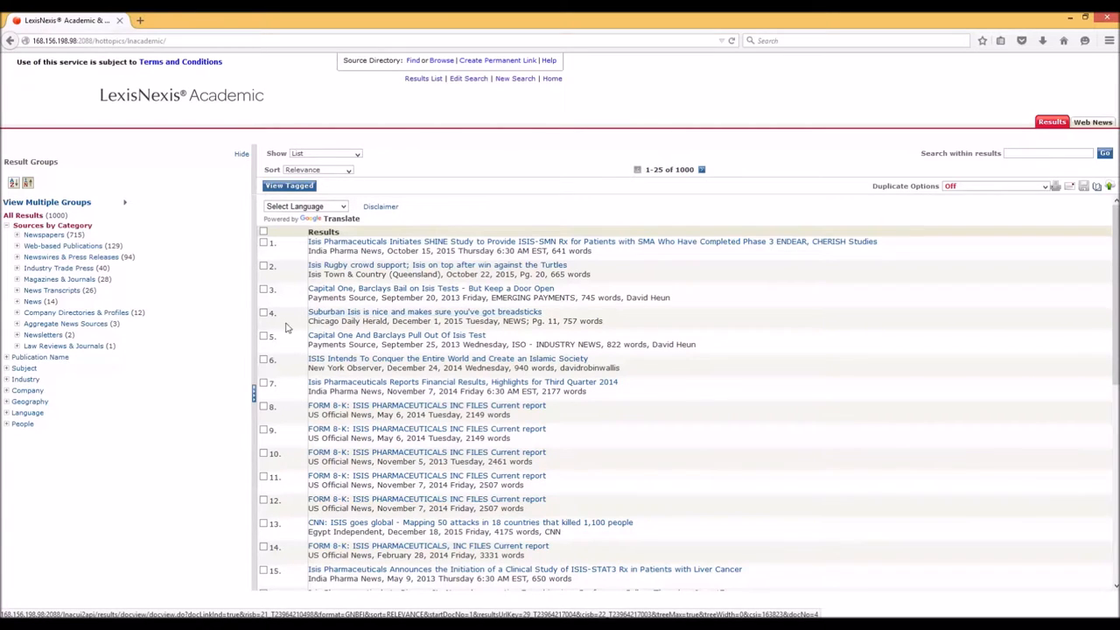
{"action": "mouse_move", "coordinate": [462, 343]}
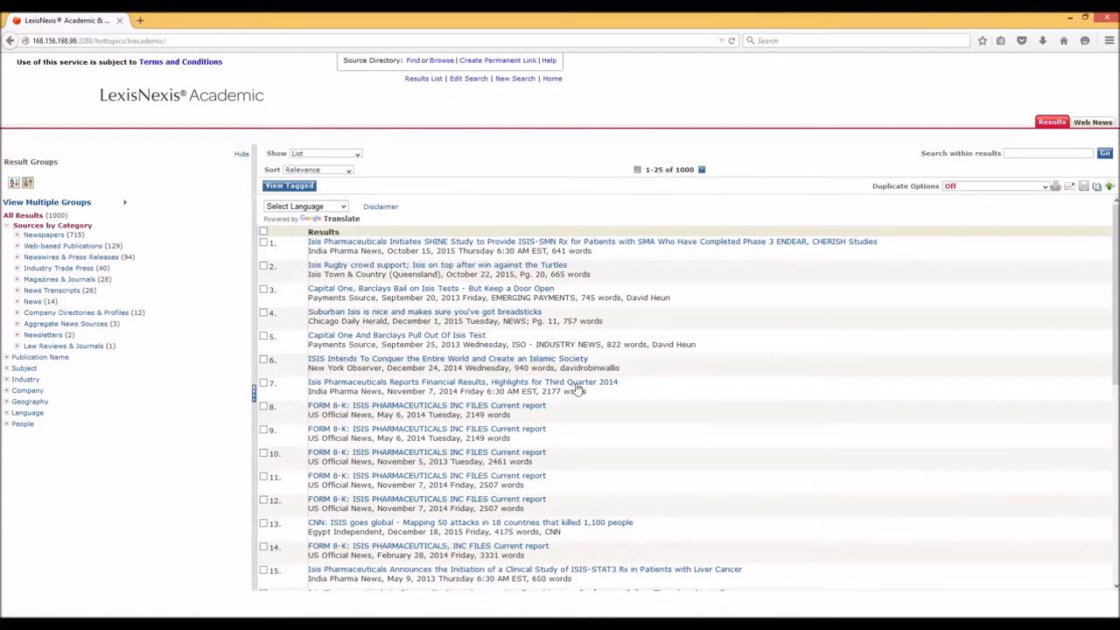
{"action": "mouse_move", "coordinate": [330, 402]}
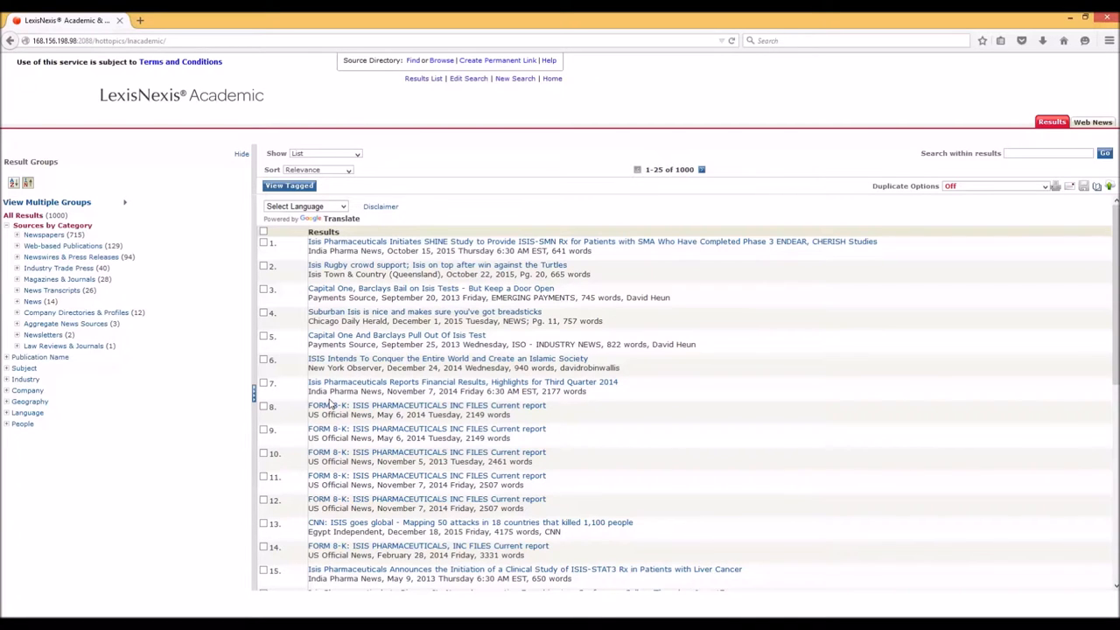
{"action": "scroll", "scroll_direction": "down", "scroll_amount": 3}
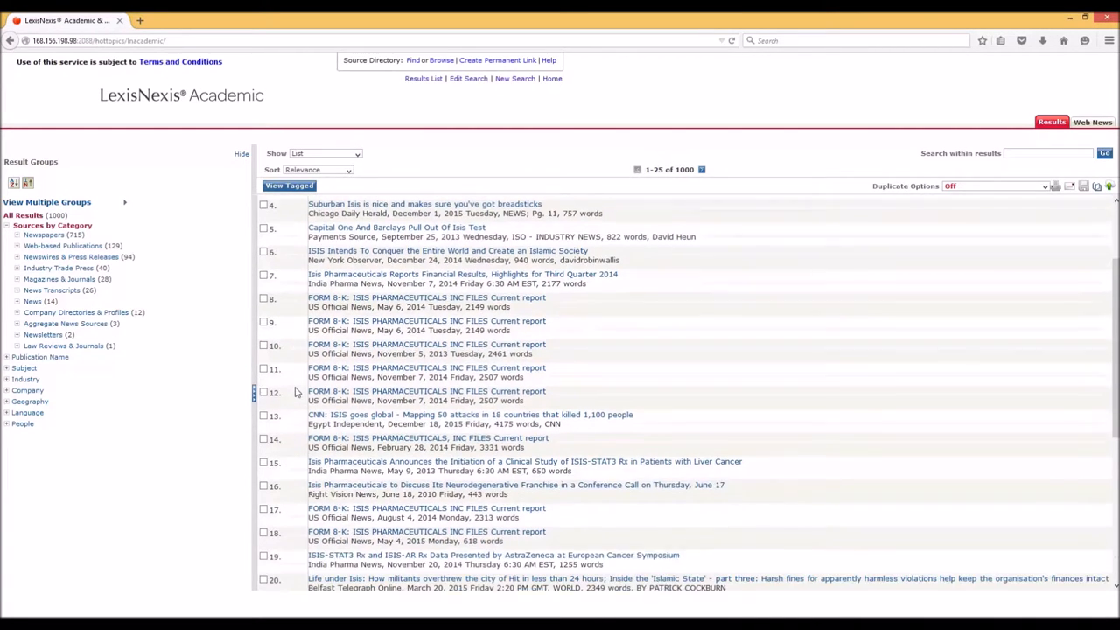
{"action": "scroll", "scroll_direction": "down", "scroll_amount": 3}
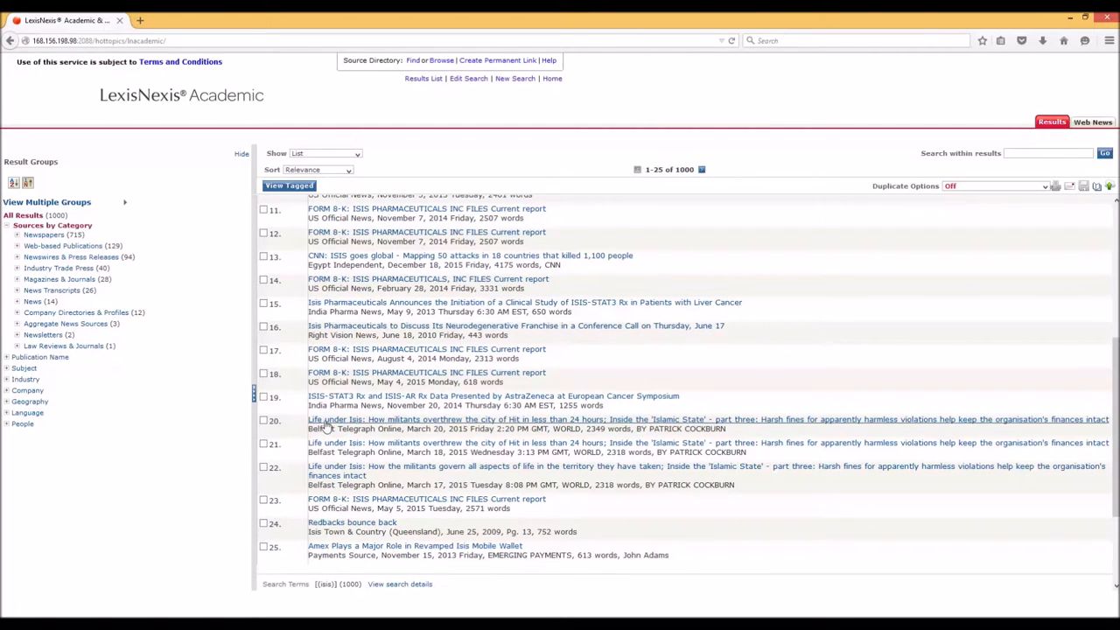
{"action": "mouse_move", "coordinate": [833, 416]}
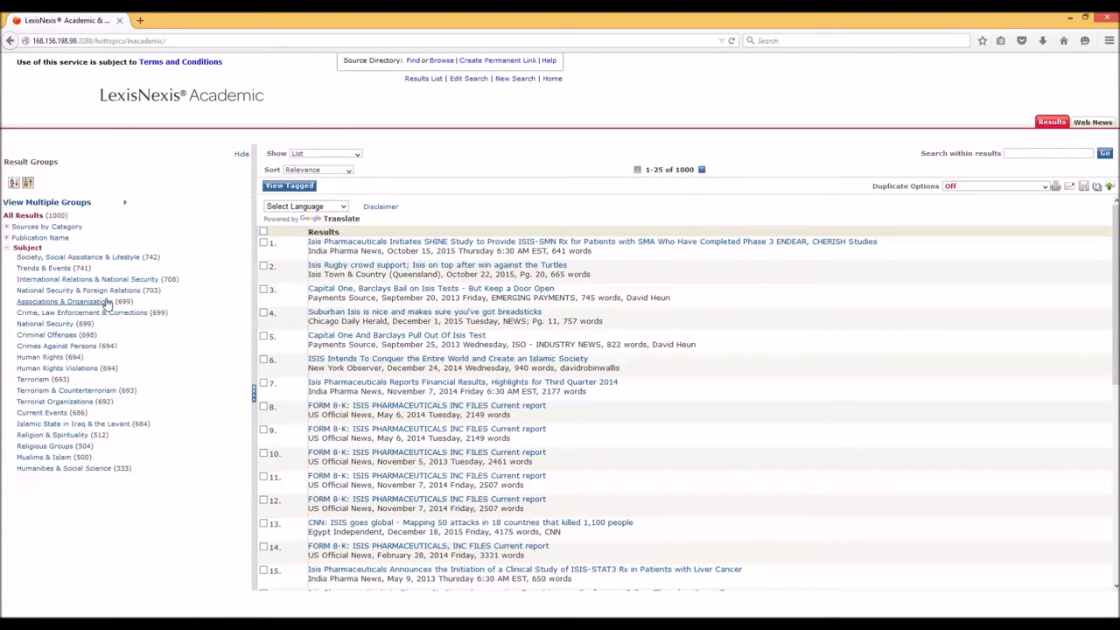
Expand the Subject result group fully, listing Terrorism, Islamic State and Al Qaeda topics.
{"action": "left_click", "coordinate": [77, 290]}
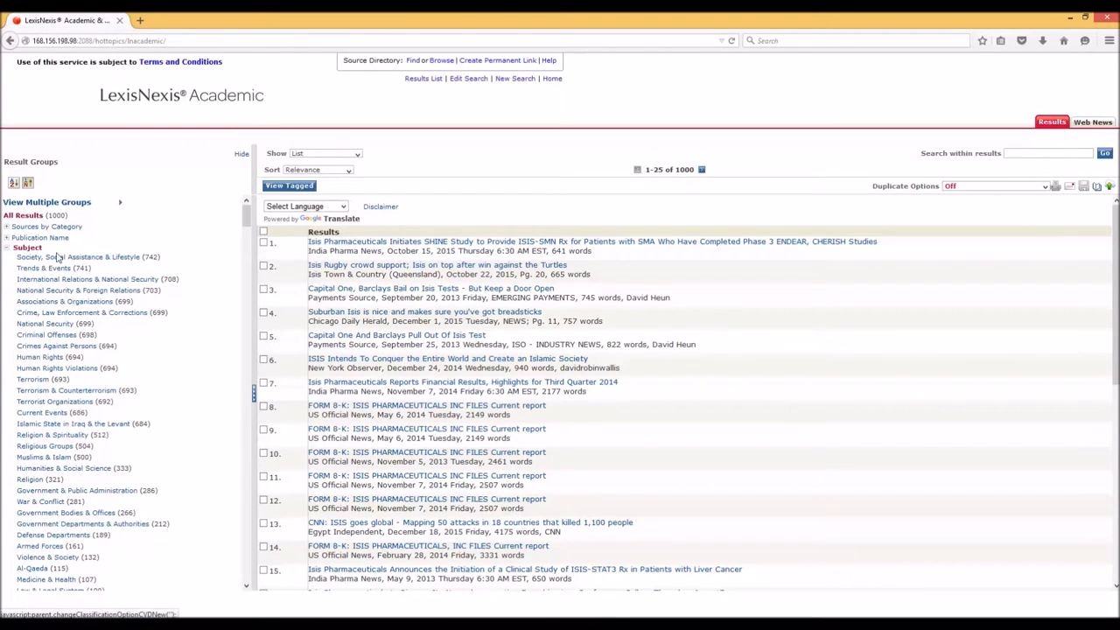
{"action": "mouse_move", "coordinate": [423, 261]}
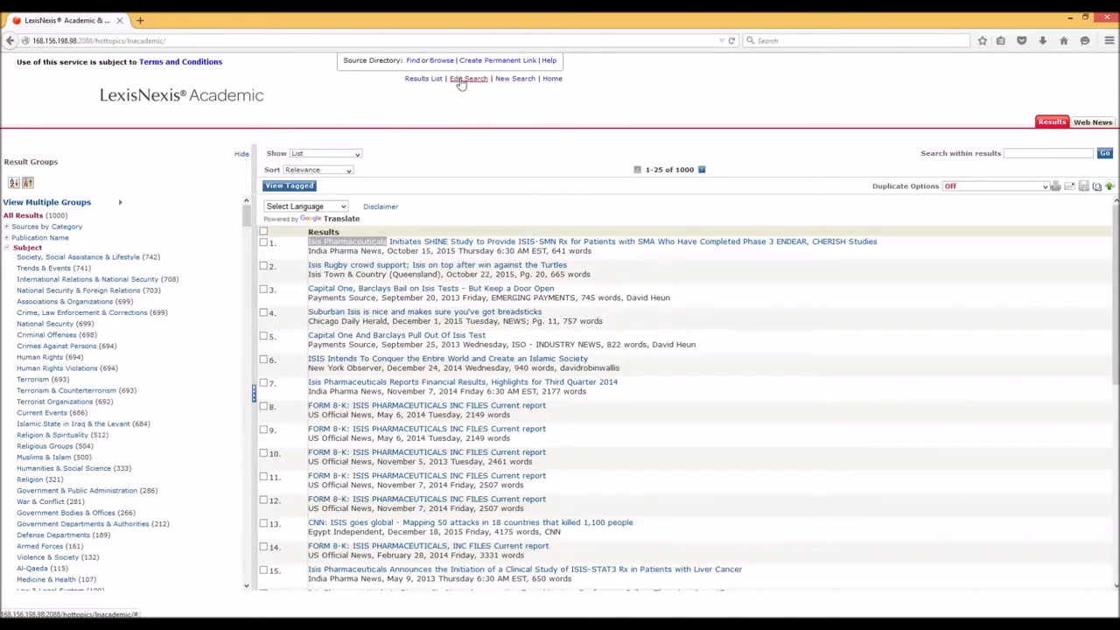
Return via Edit Search, enter 'Isis Pharmaceuticals' and show the Advanced Options panel.
{"action": "left_click", "coordinate": [469, 77]}
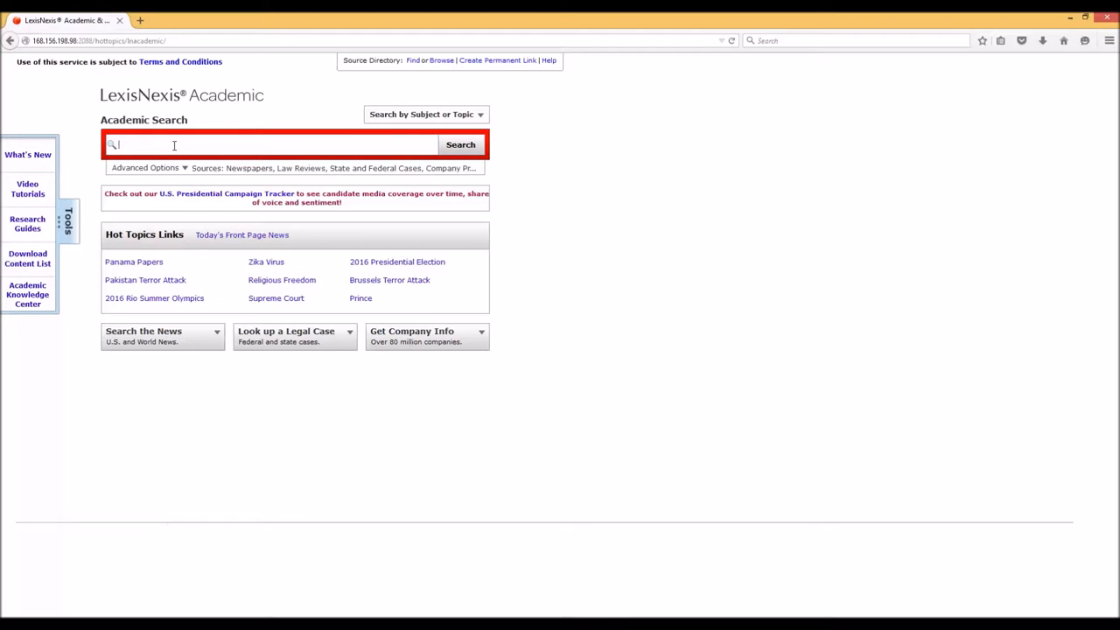
{"action": "type", "text": "Isis Pharmaceuticals"}
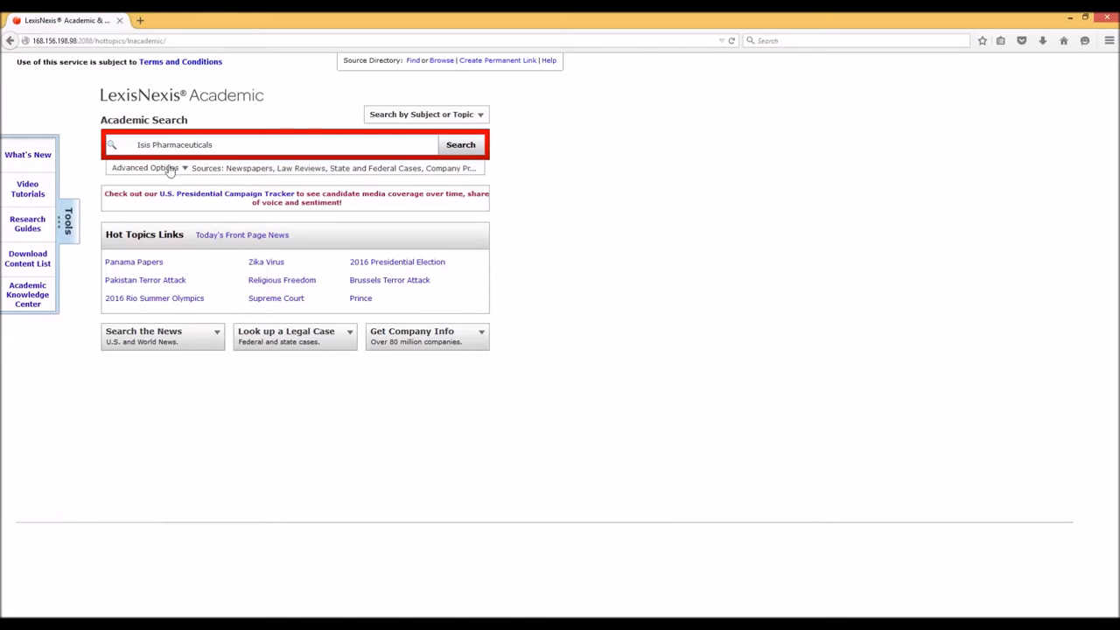
{"action": "left_click", "coordinate": [146, 168]}
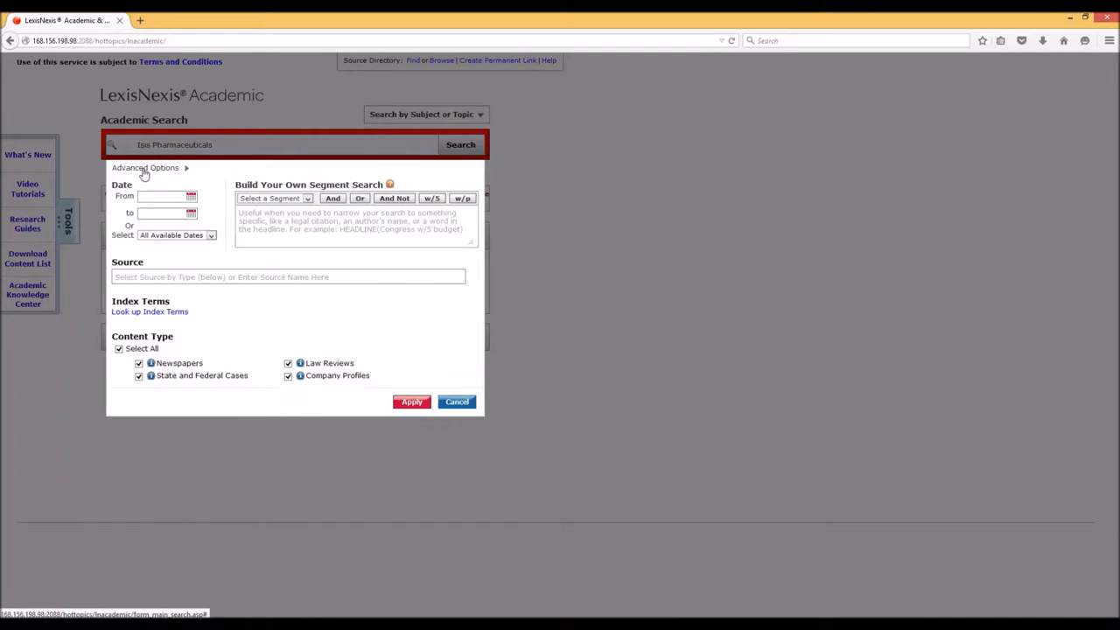
{"action": "mouse_move", "coordinate": [391, 198]}
{"action": "type", "text": " AND NOT"}
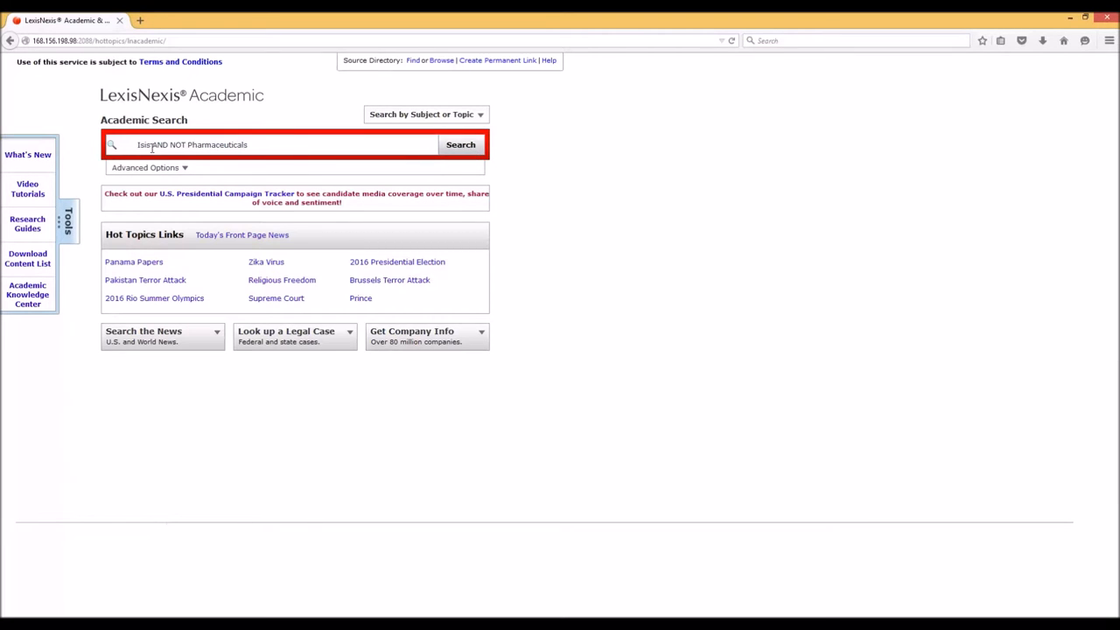
Fix the query to read 'Isis AND NOT Pharmaceuticals' and run it for about 1,000 hits.
{"action": "double_click", "coordinate": [172, 143]}
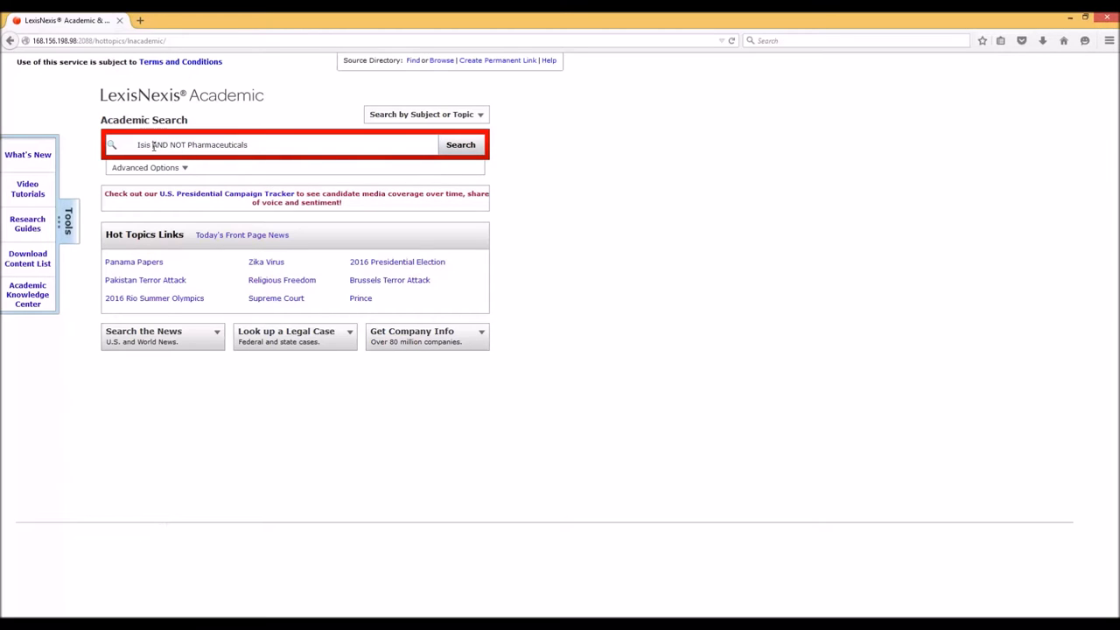
{"action": "double_click", "coordinate": [166, 143]}
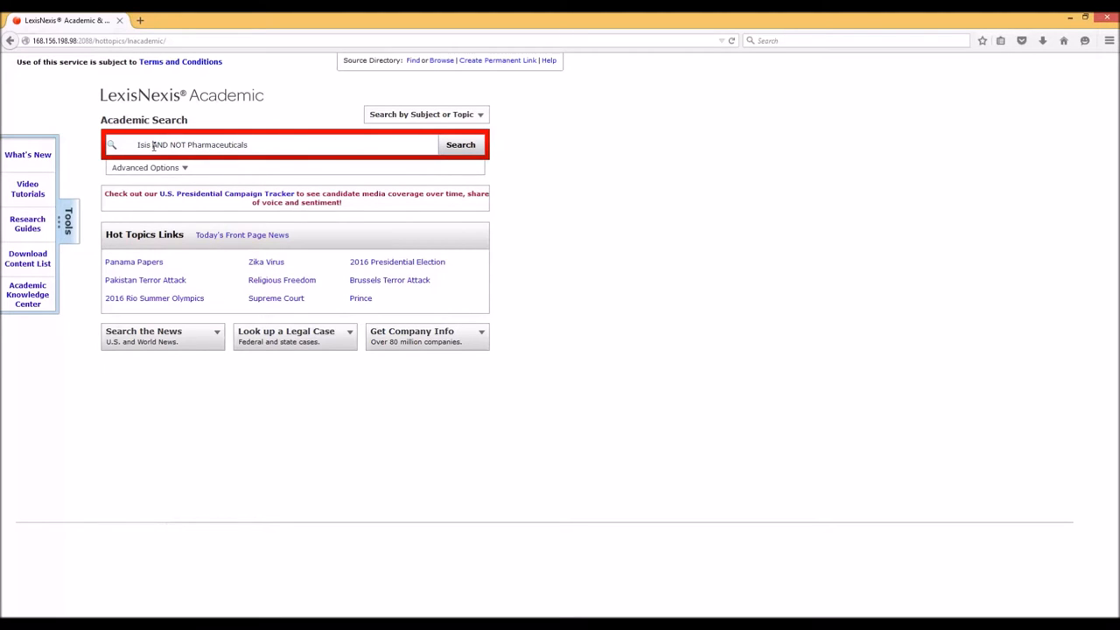
{"action": "double_click", "coordinate": [168, 143]}
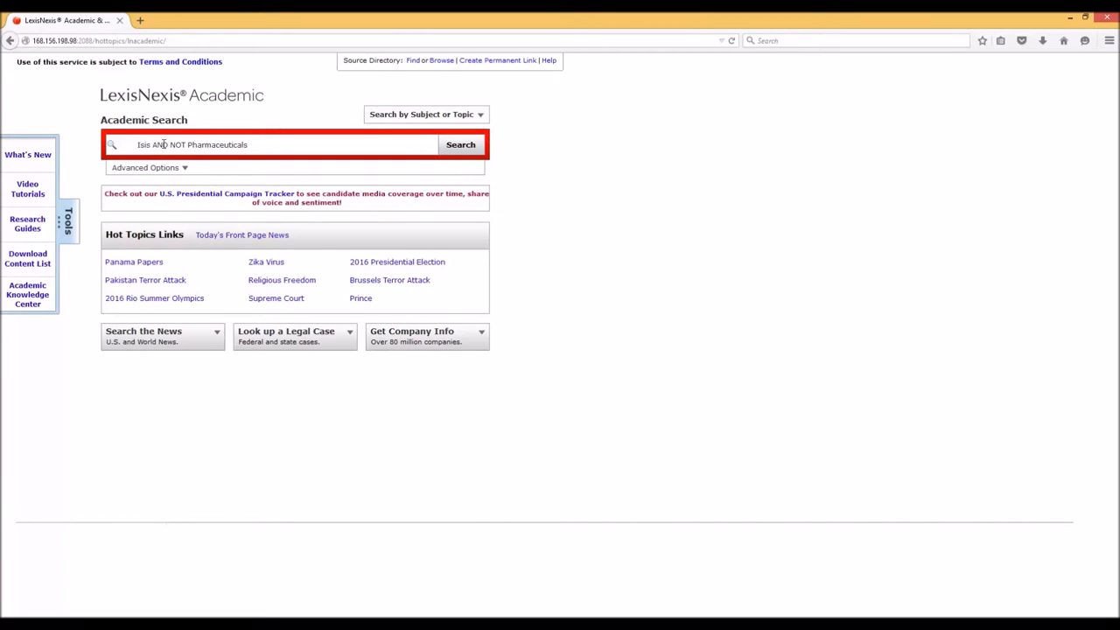
{"action": "mouse_move", "coordinate": [271, 168]}
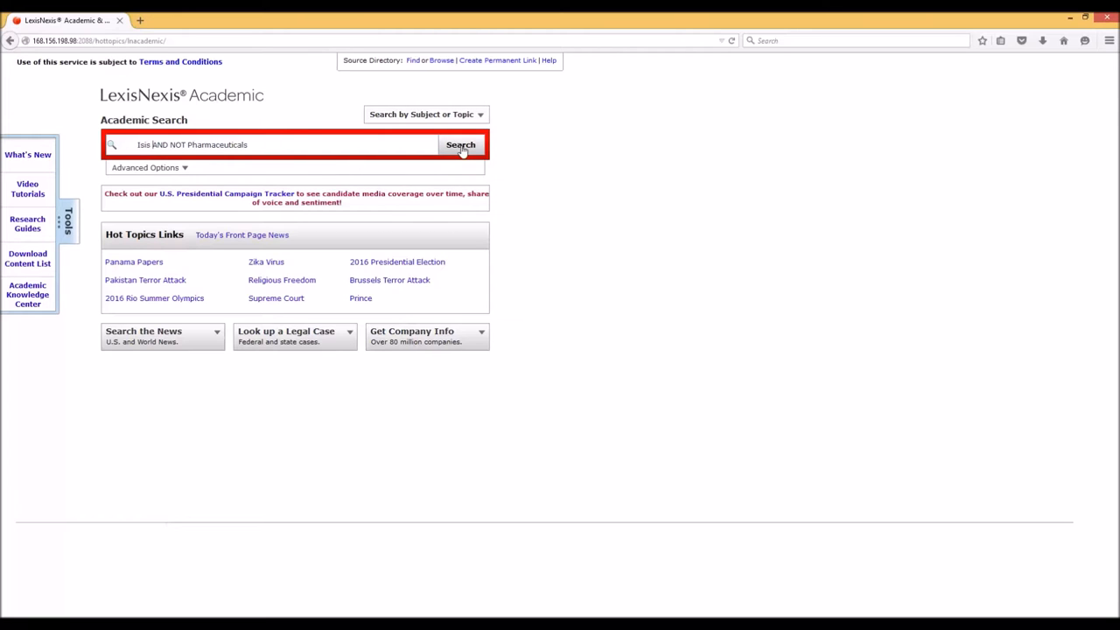
{"action": "left_click", "coordinate": [460, 143]}
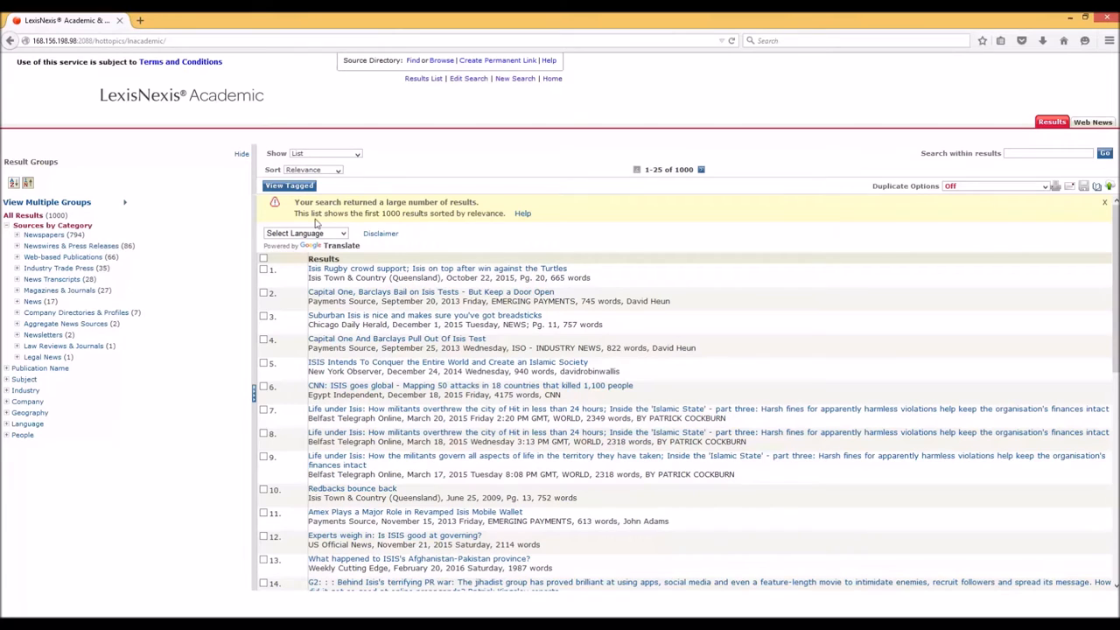
{"action": "mouse_move", "coordinate": [690, 173]}
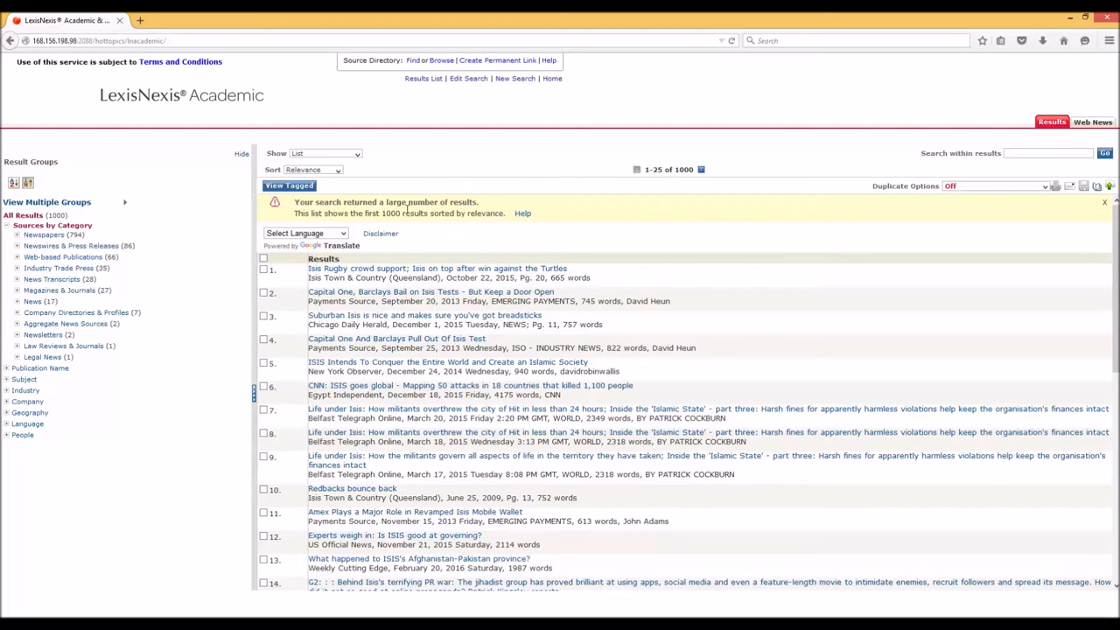
{"action": "mouse_move", "coordinate": [411, 227]}
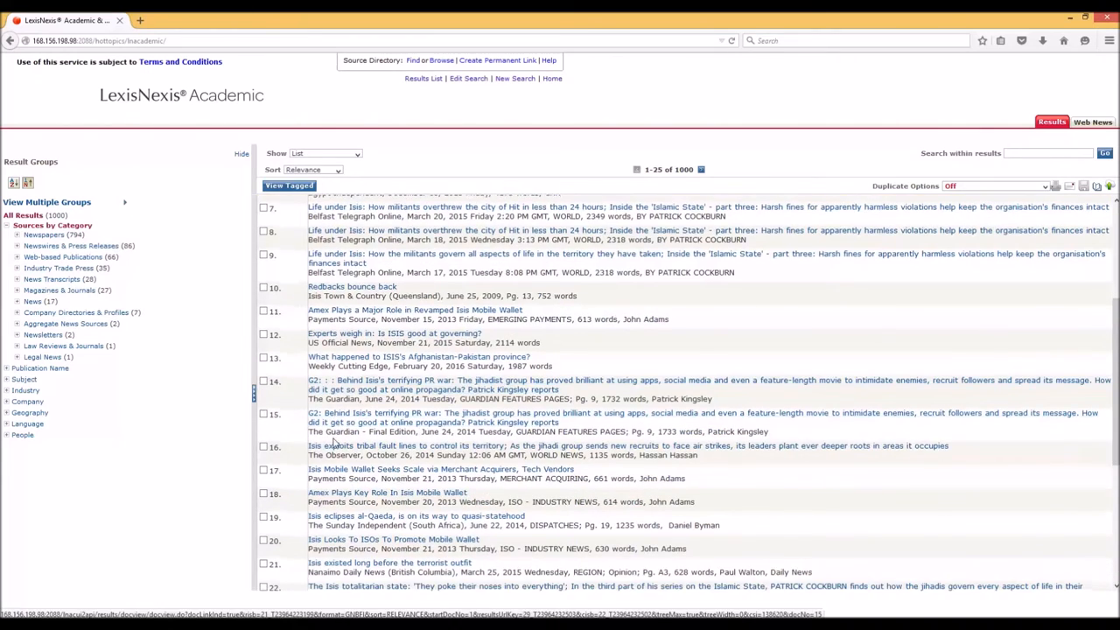
Scroll through the first 25 Isis AND NOT Pharmaceuticals results and back to the top.
{"action": "scroll", "scroll_direction": "down", "scroll_amount": 3}
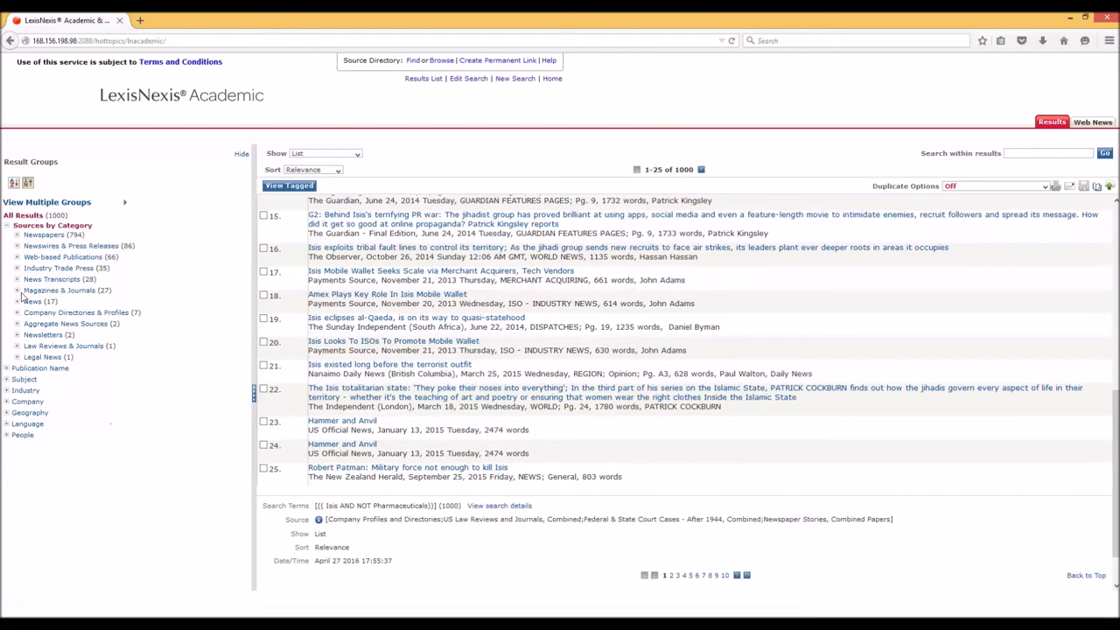
{"action": "mouse_move", "coordinate": [171, 418]}
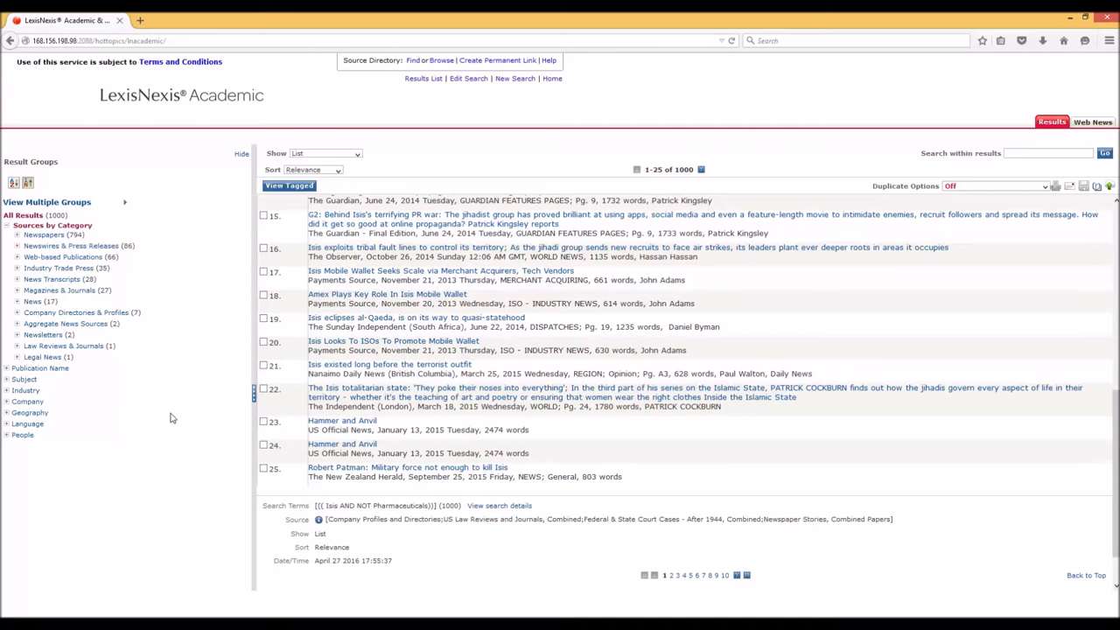
{"action": "scroll", "scroll_direction": "up", "scroll_amount": 3}
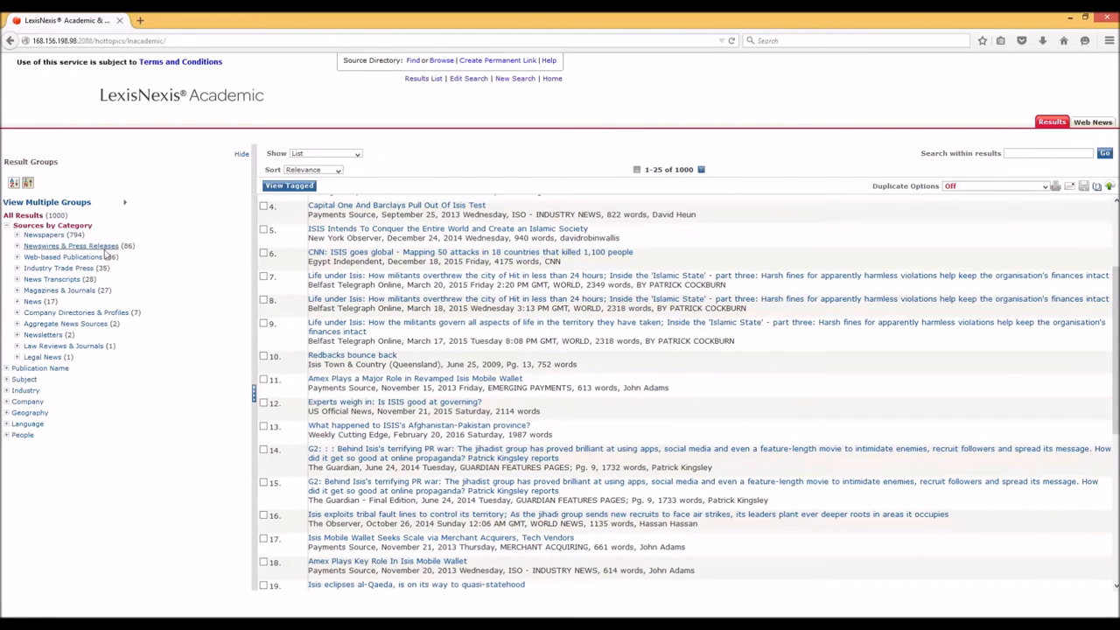
{"action": "mouse_move", "coordinate": [353, 388]}
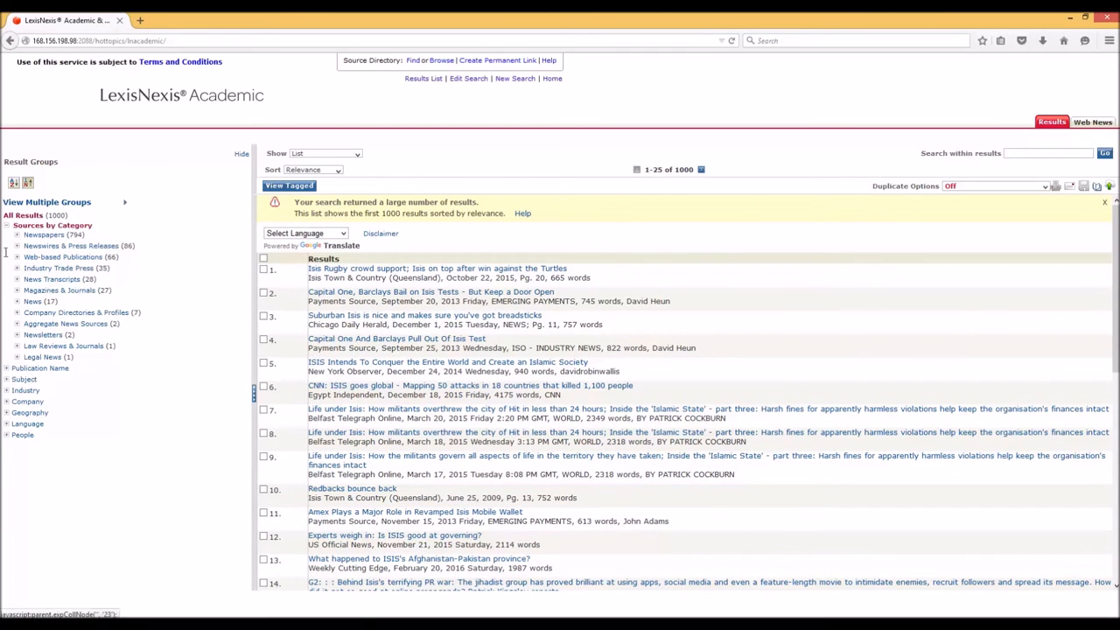
{"action": "mouse_move", "coordinate": [7, 382]}
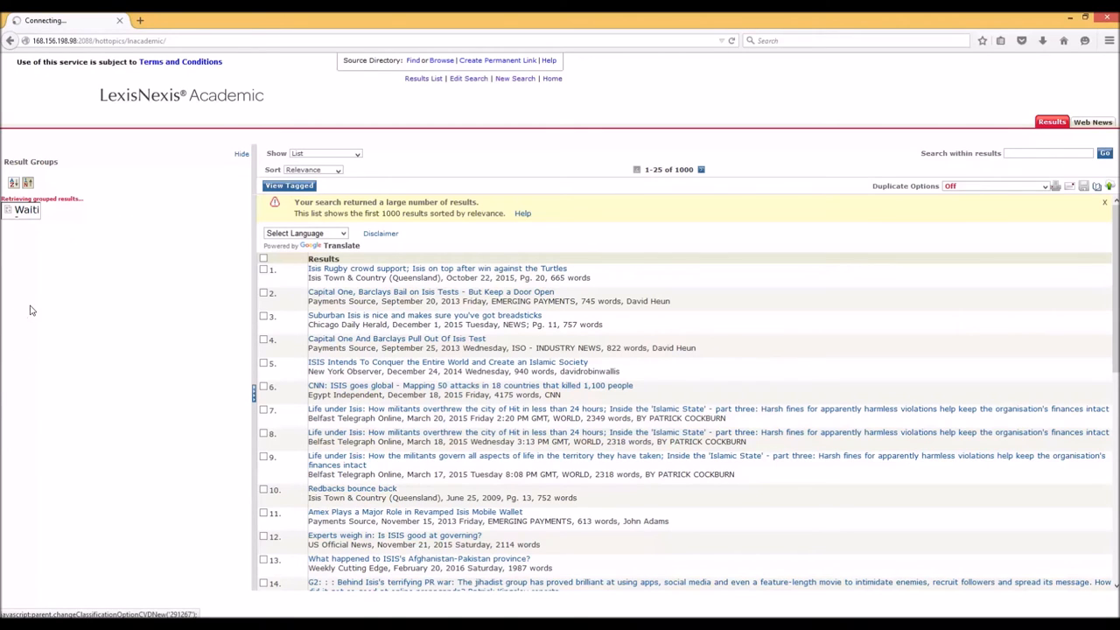
{"action": "mouse_move", "coordinate": [63, 357]}
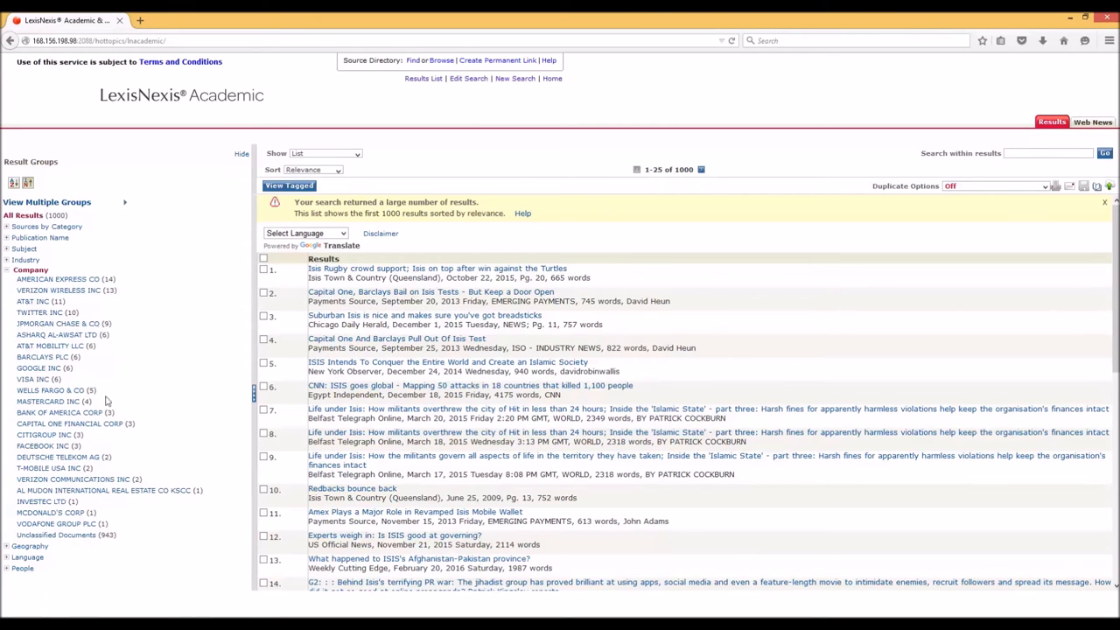
{"action": "mouse_move", "coordinate": [333, 245]}
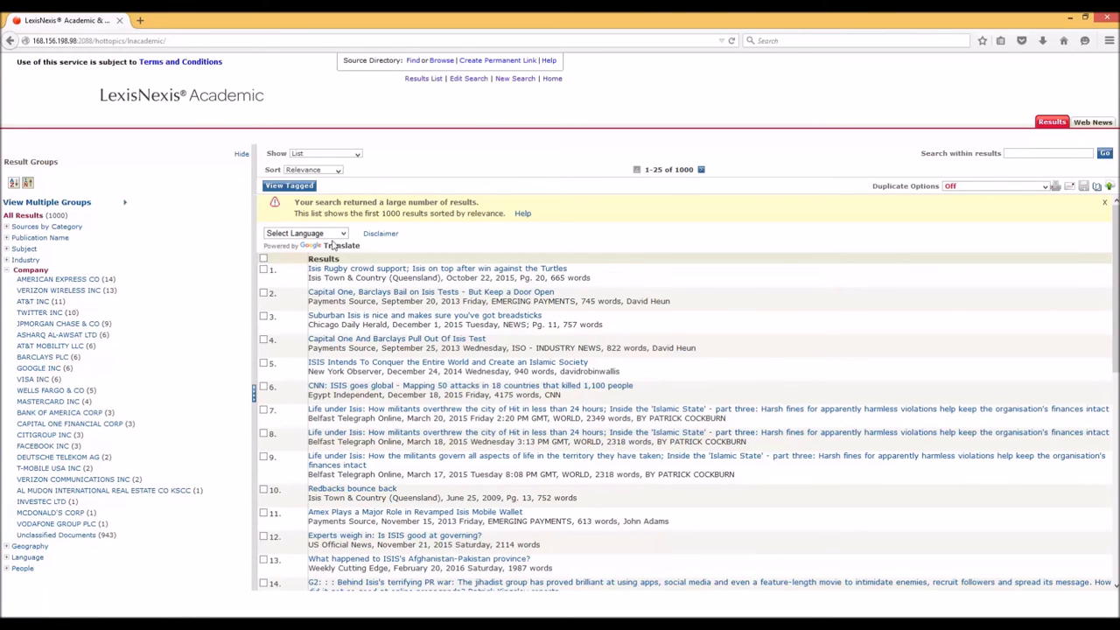